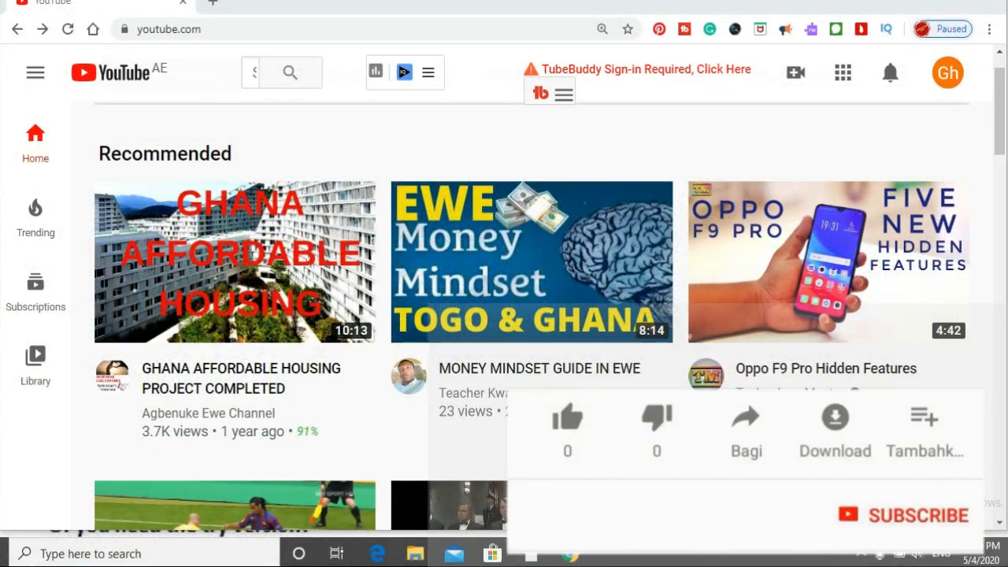
click(567, 425)
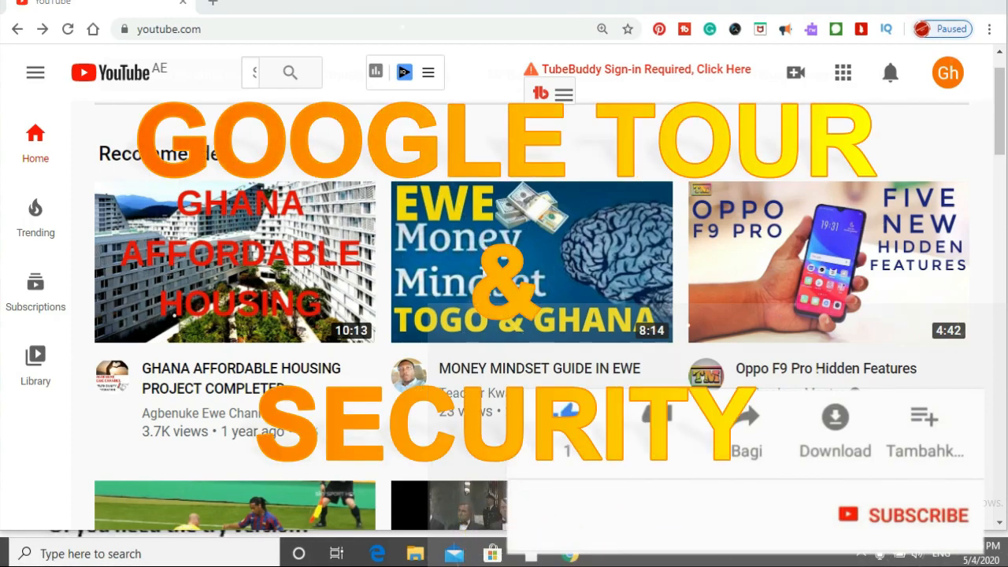
click(903, 515)
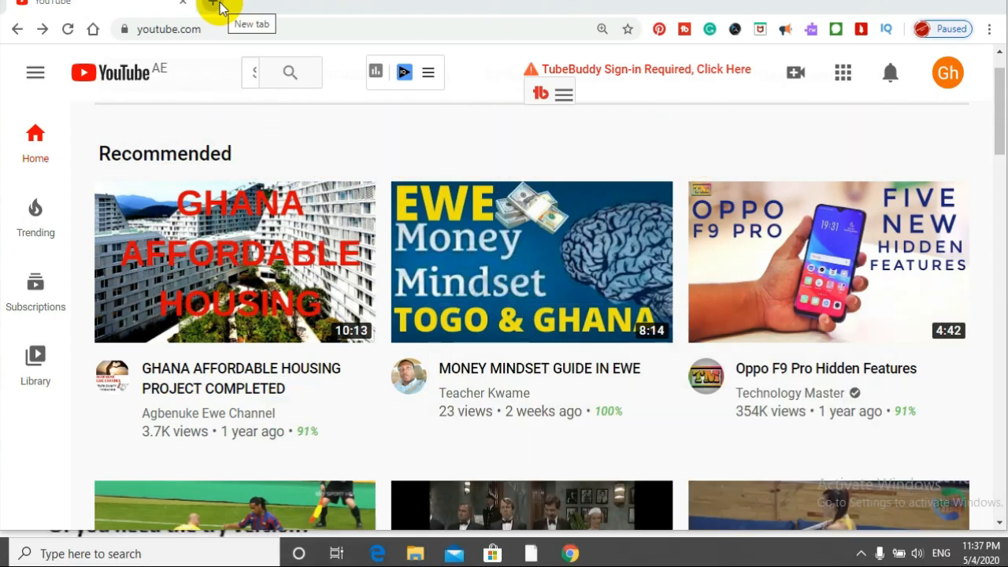
mouse_move(213, 7)
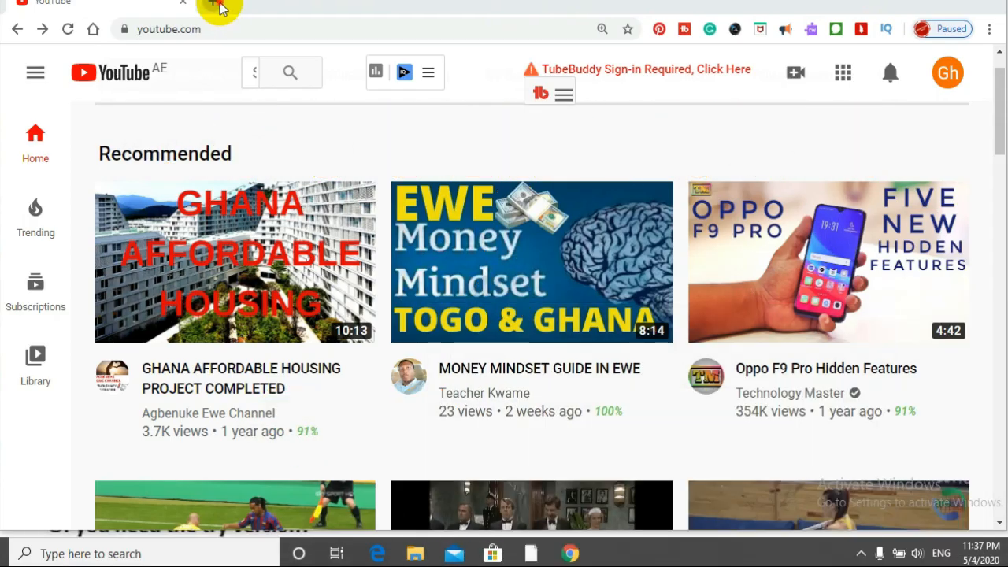
click(217, 8)
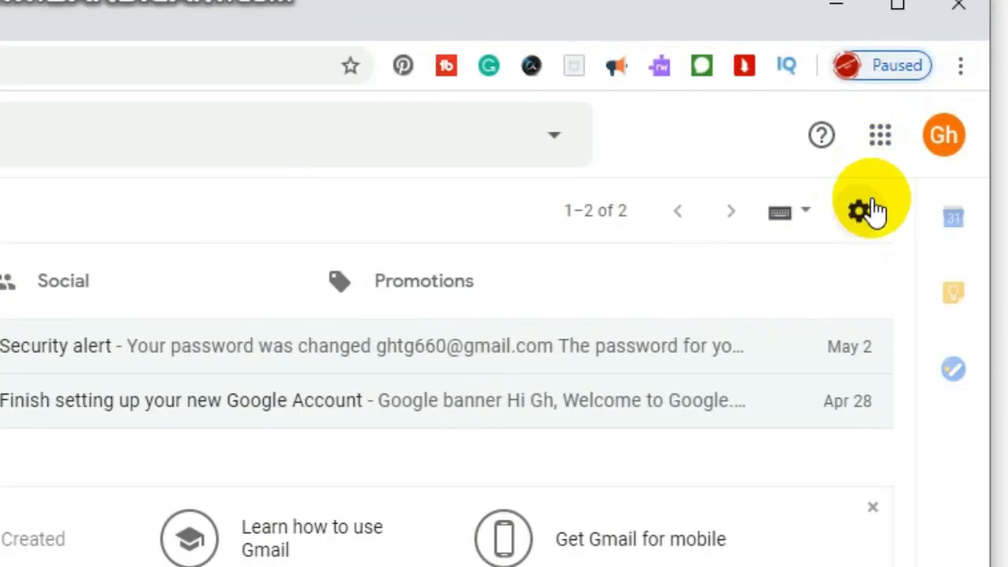
mouse_move(860, 211)
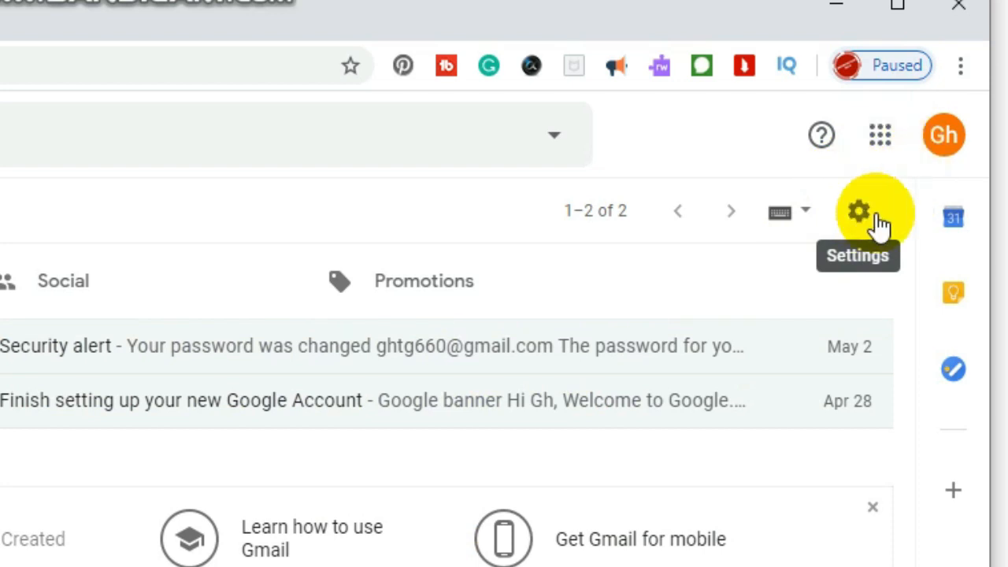
click(857, 210)
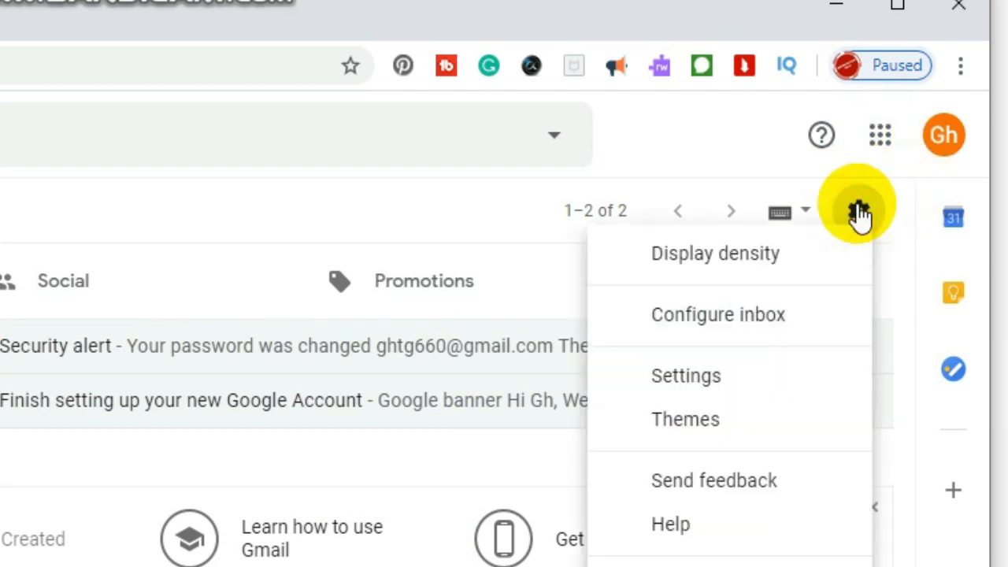
mouse_move(720, 382)
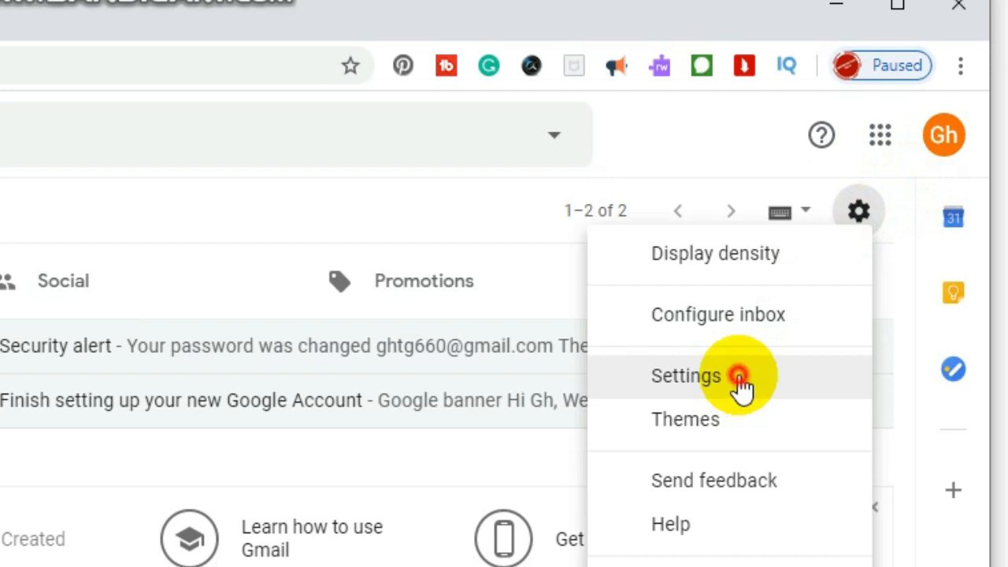
click(732, 375)
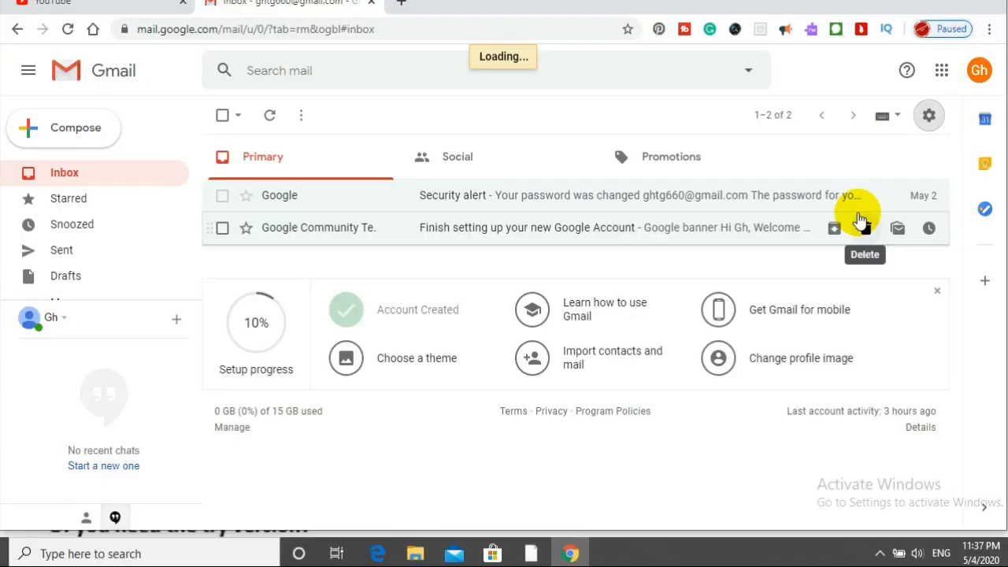
Step: Let Gmail Settings load on General, showing language, phone and page-size options
click(928, 114)
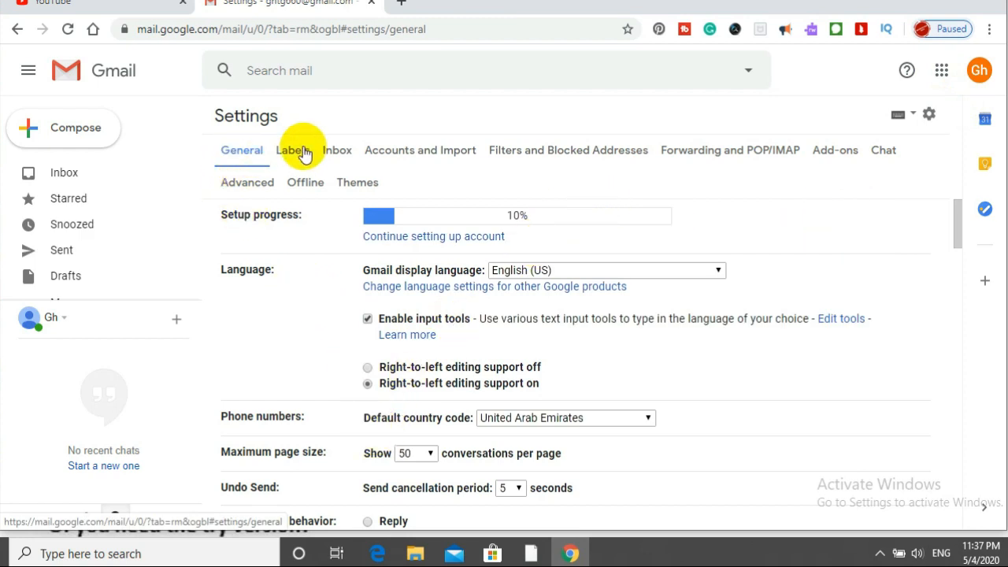
mouse_move(404, 158)
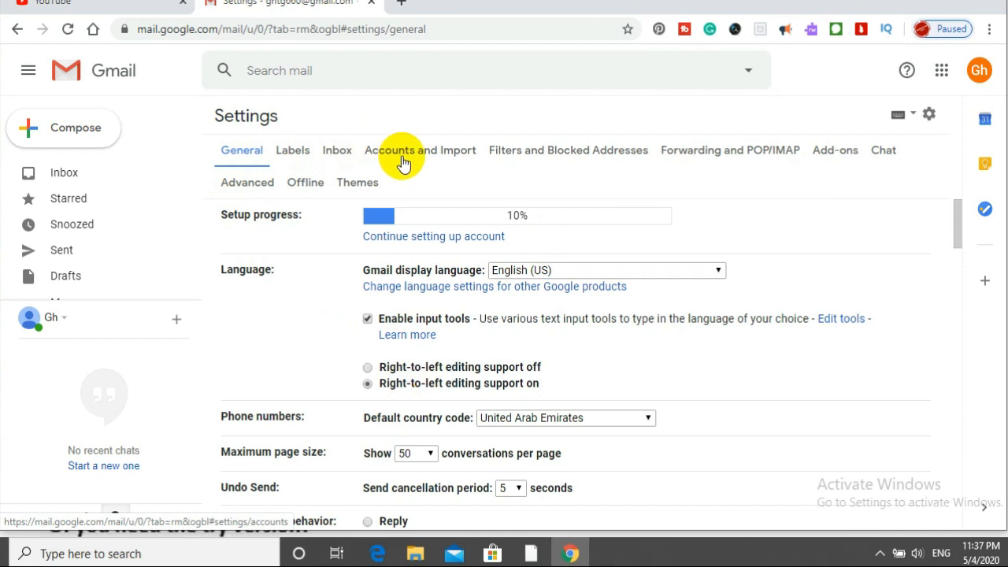
mouse_move(479, 172)
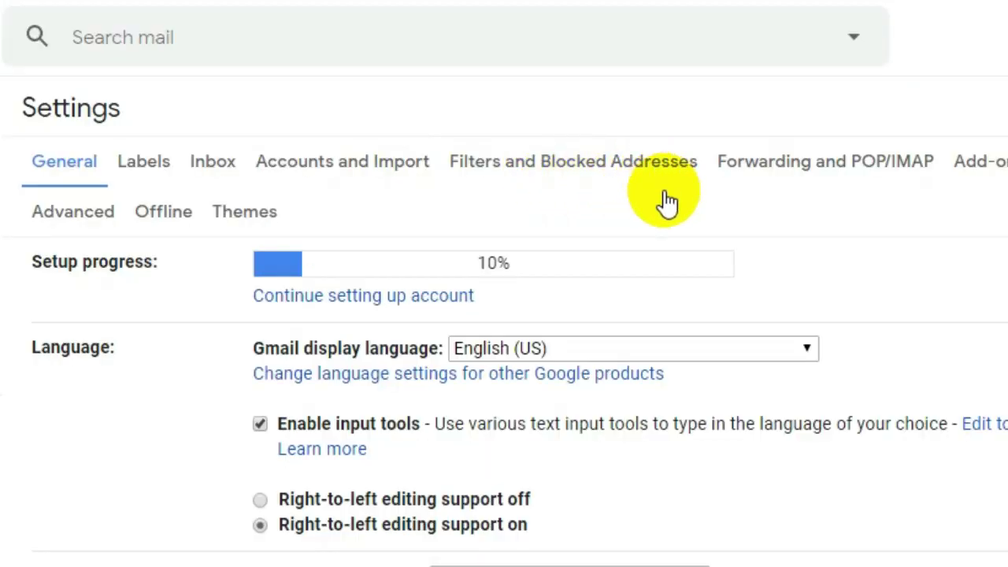
mouse_move(734, 167)
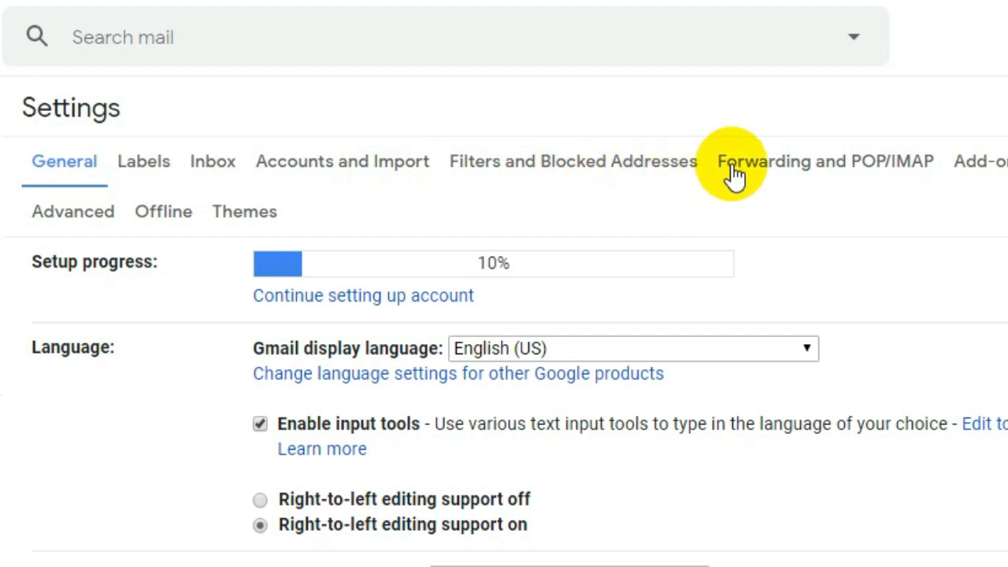
mouse_move(719, 189)
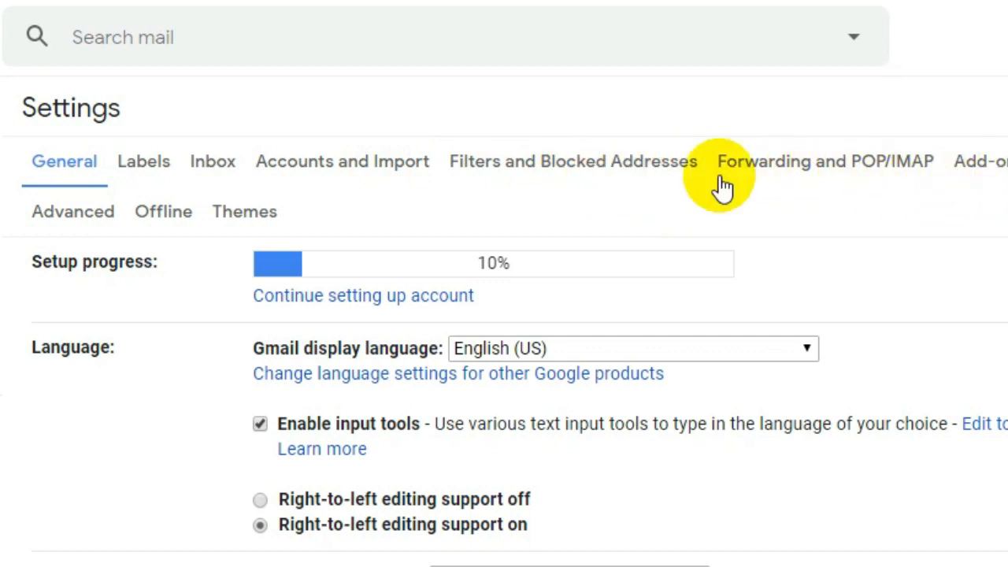
mouse_move(258, 299)
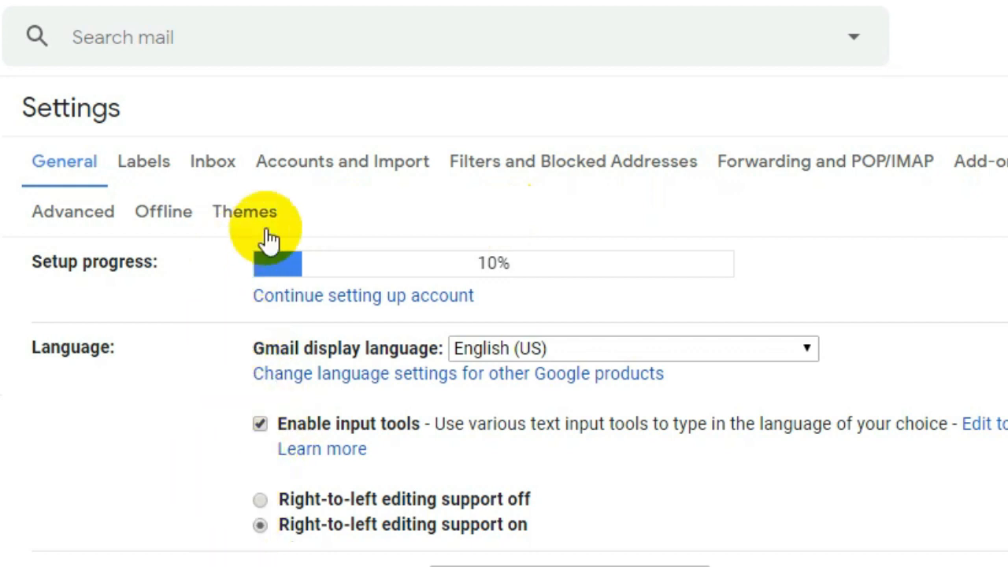
mouse_move(167, 293)
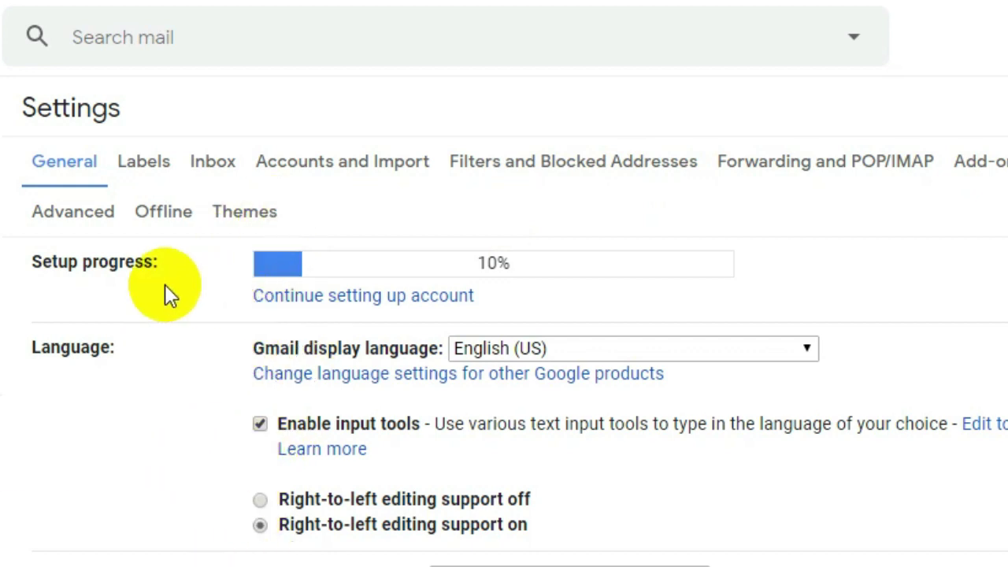
mouse_move(313, 169)
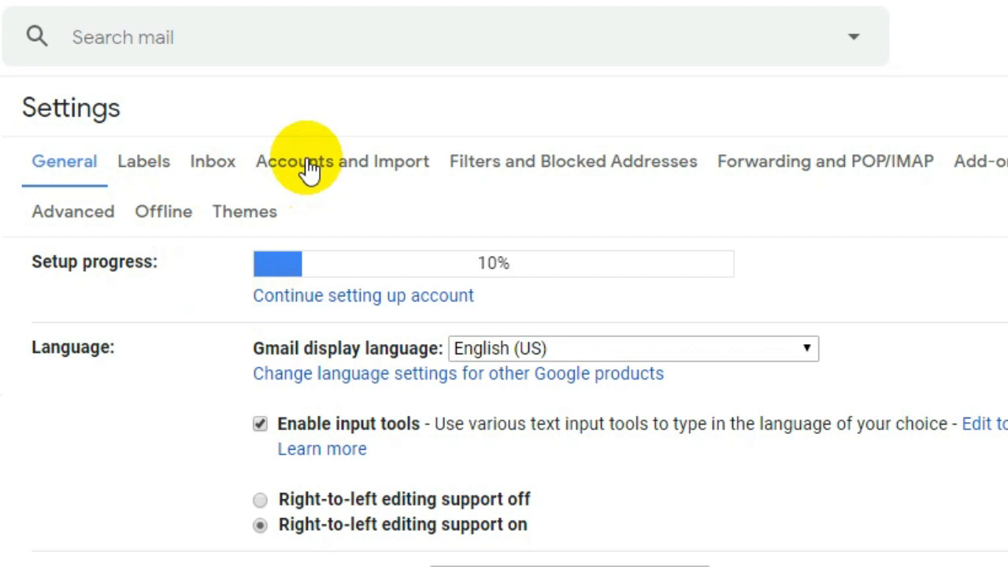
Step: Show the Accounts and Import section with password, mail import and send-as options
click(313, 160)
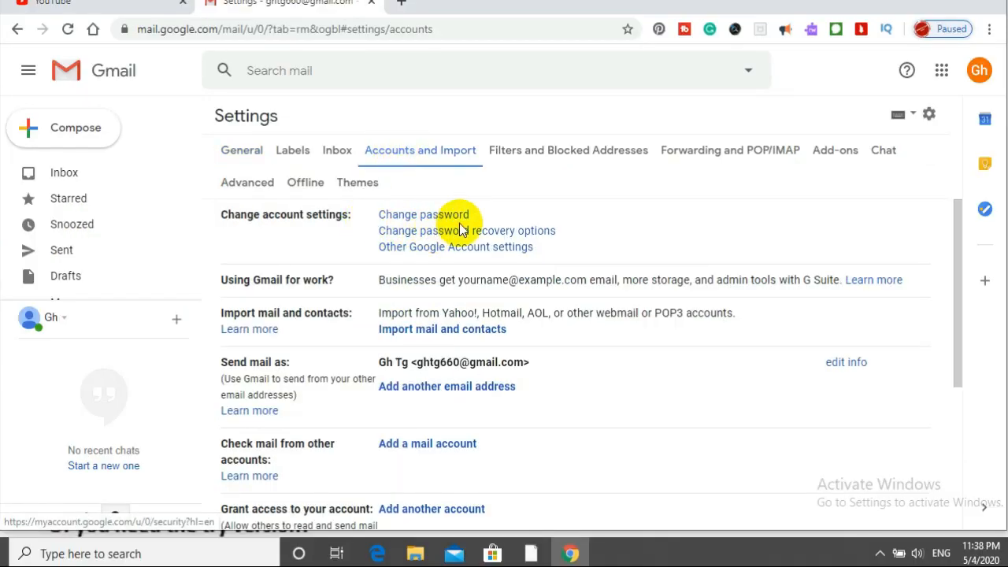
mouse_move(489, 219)
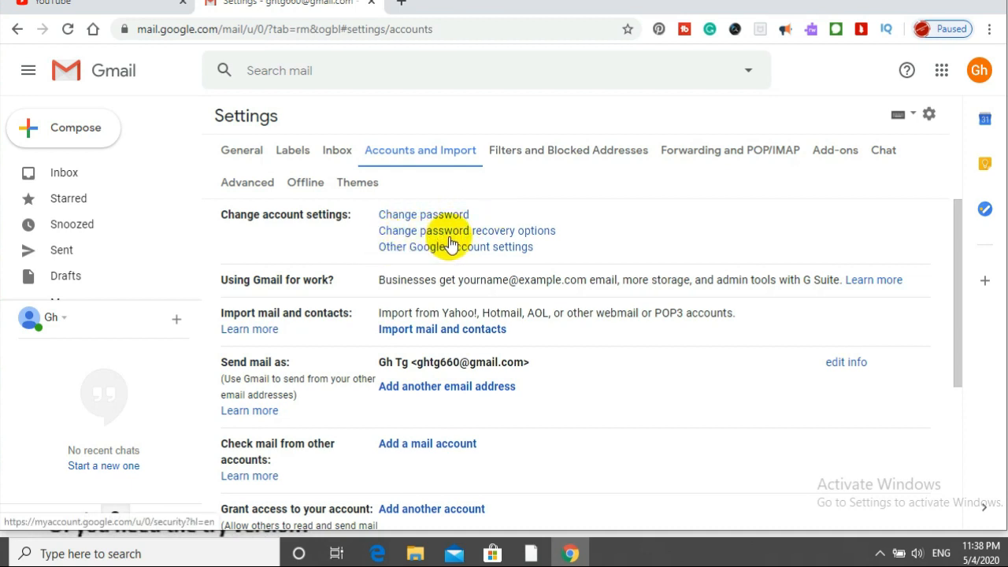
mouse_move(393, 267)
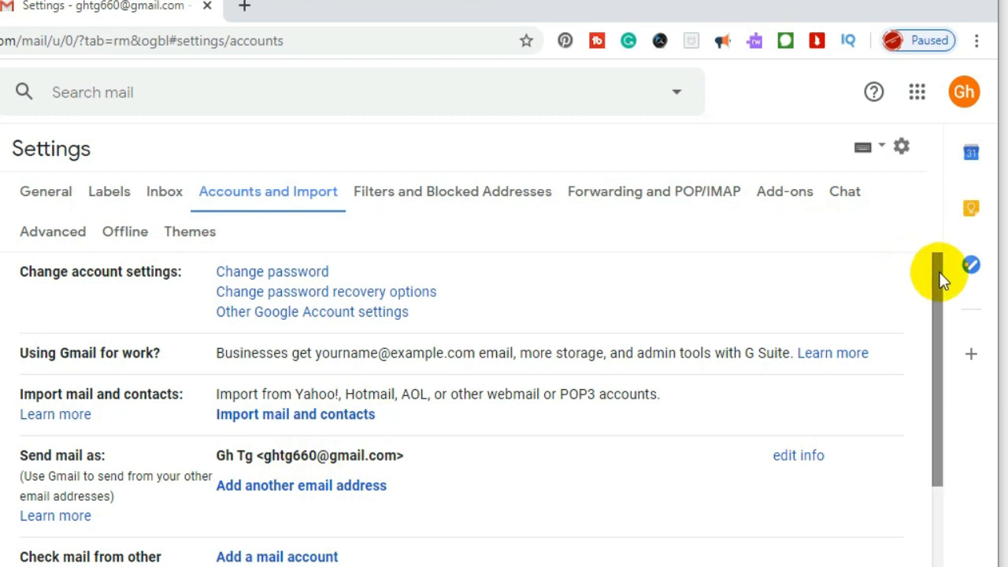
scroll(down, 3)
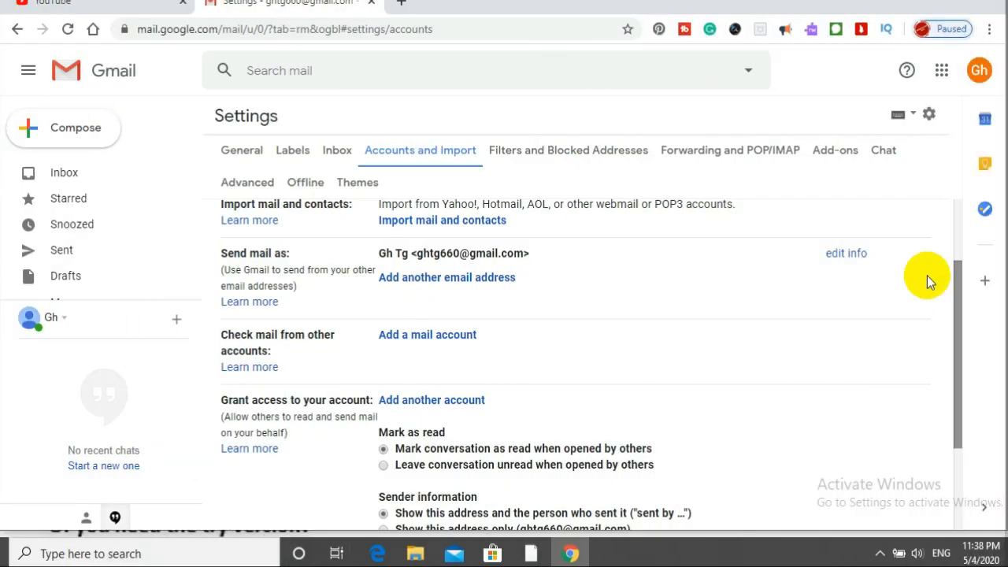
mouse_move(396, 289)
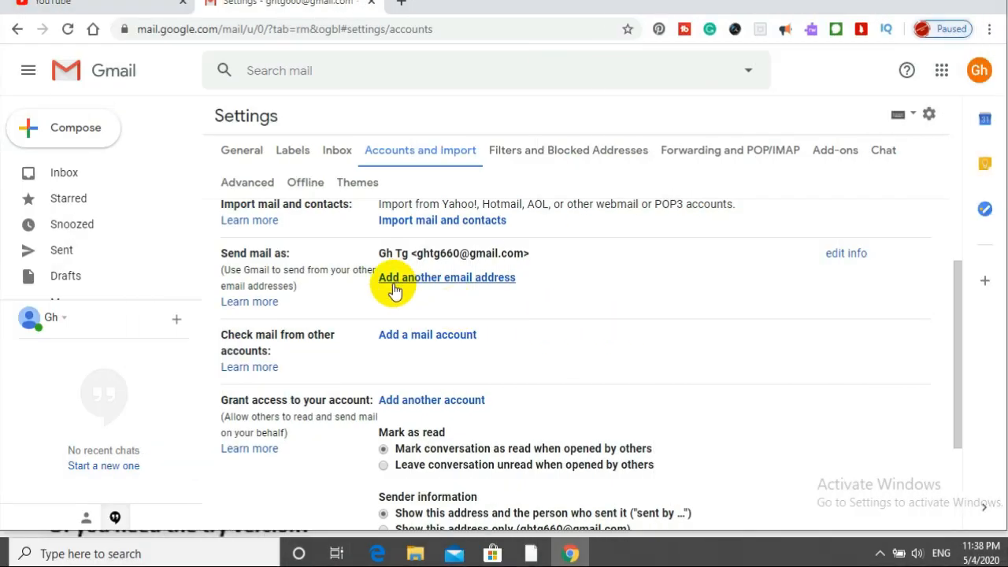
mouse_move(508, 297)
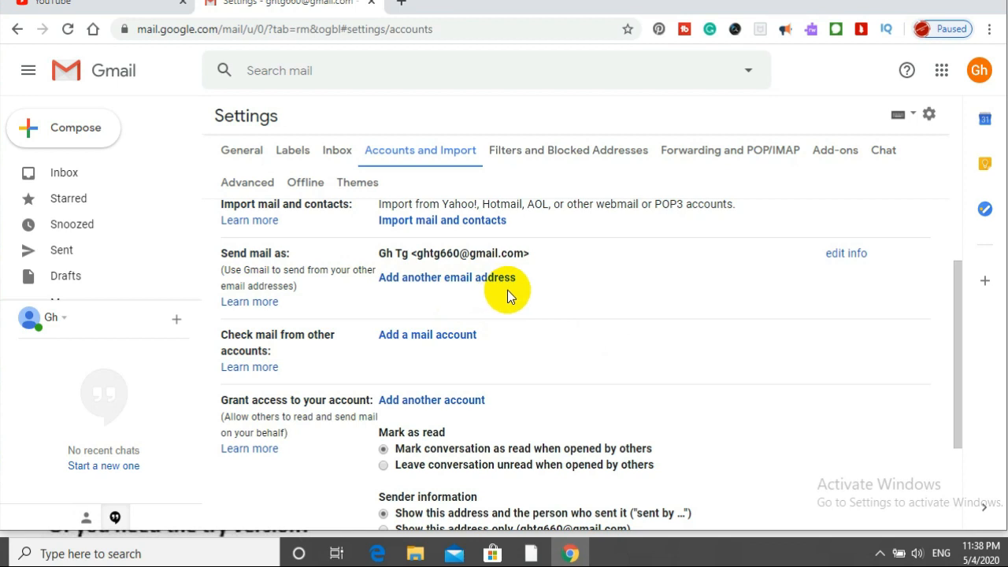
mouse_move(496, 311)
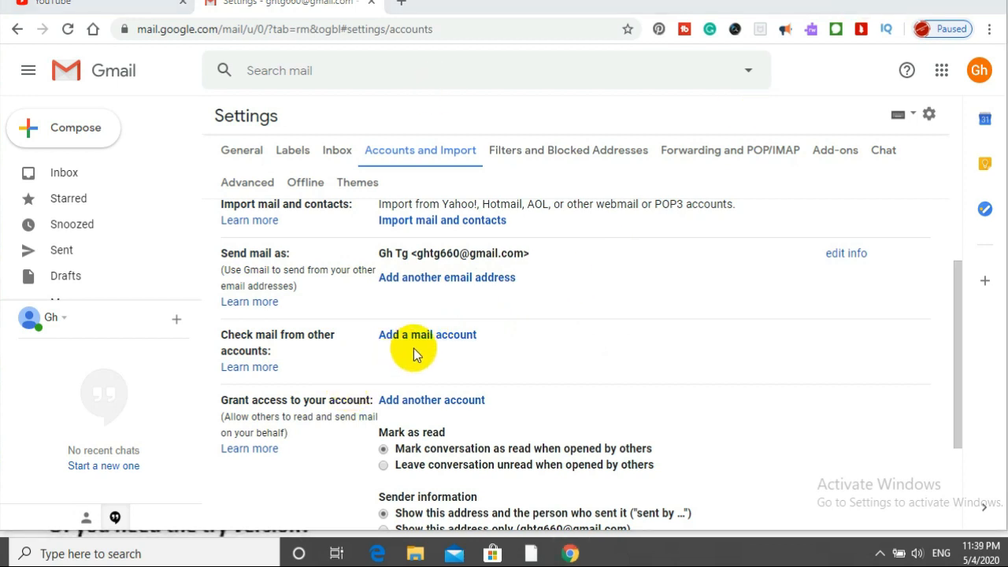
mouse_move(385, 408)
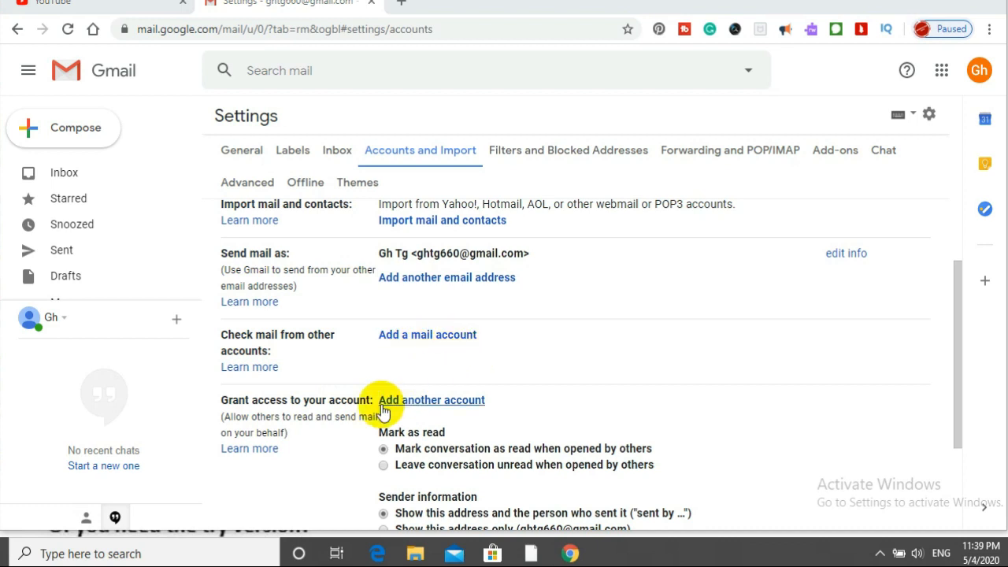
mouse_move(449, 448)
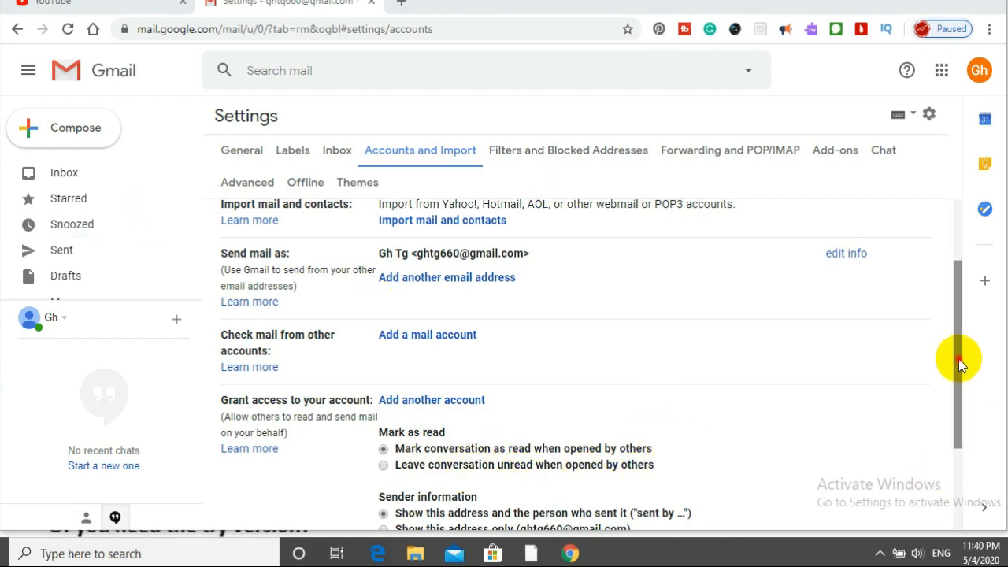
scroll(down, 3)
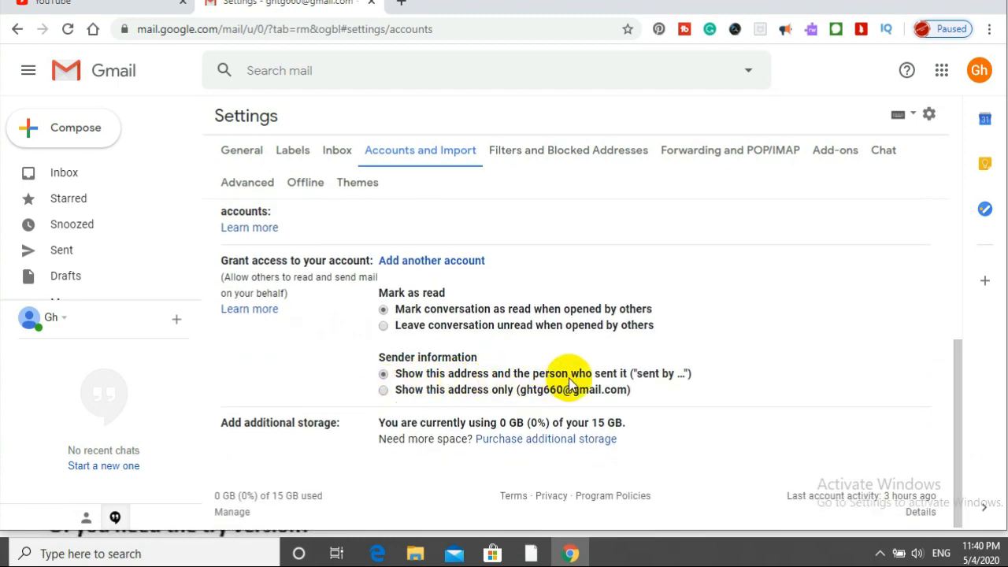
mouse_move(409, 382)
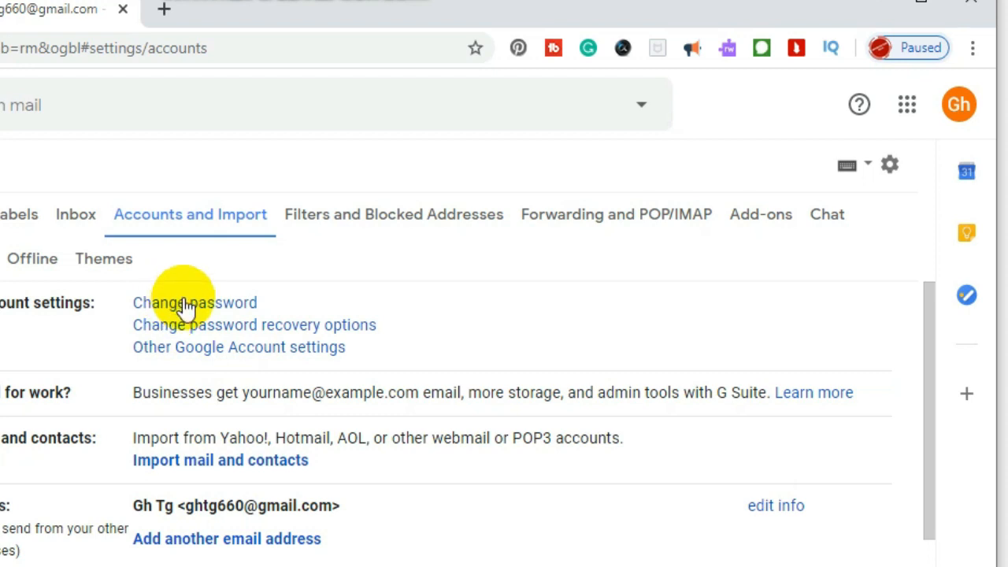
Step: Follow change password and enter the password on Google's verify-it's-you page
click(194, 302)
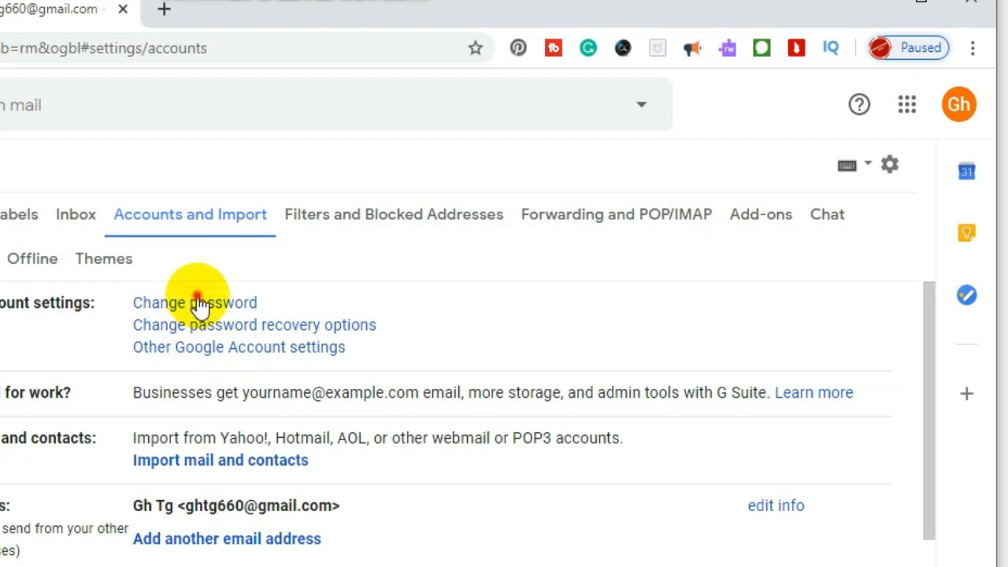
click(195, 302)
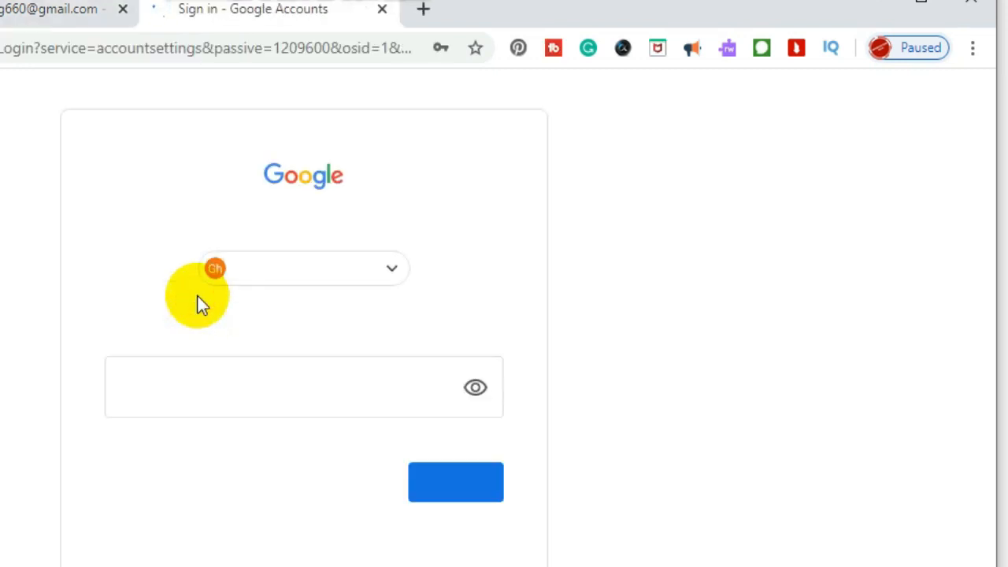
text(password)
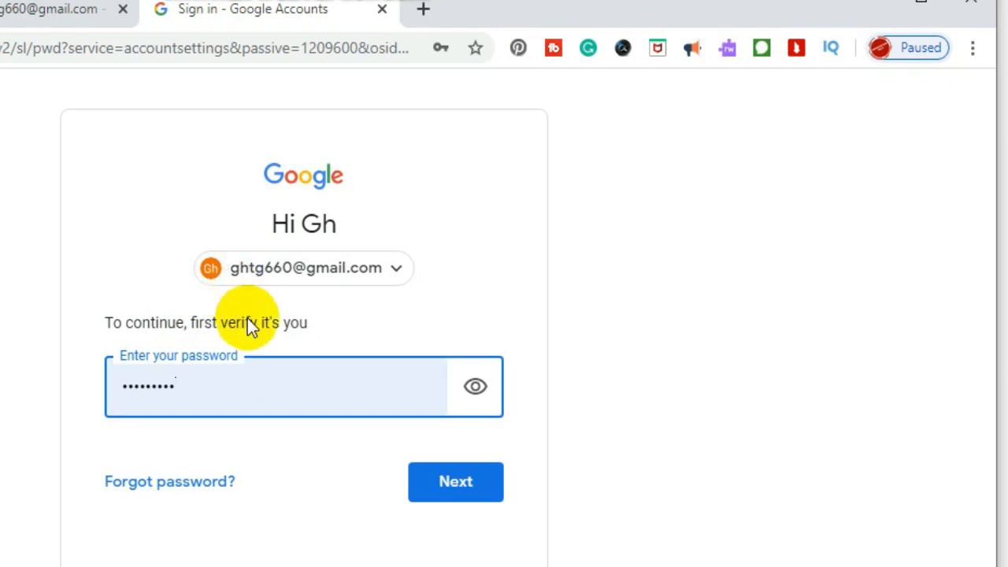
mouse_move(382, 336)
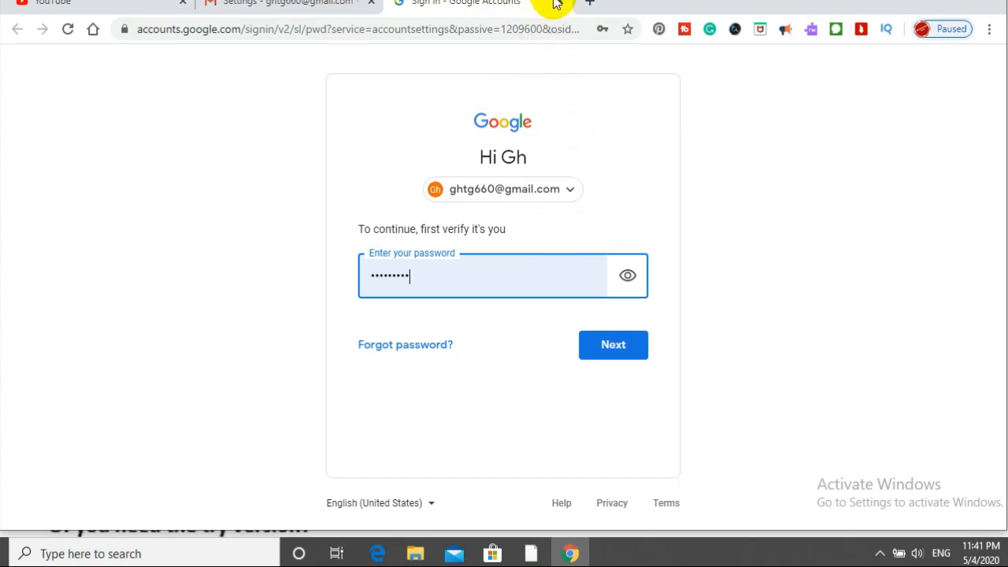
Step: Bring the Gmail Settings tab back to the front on Accounts and Import
click(613, 345)
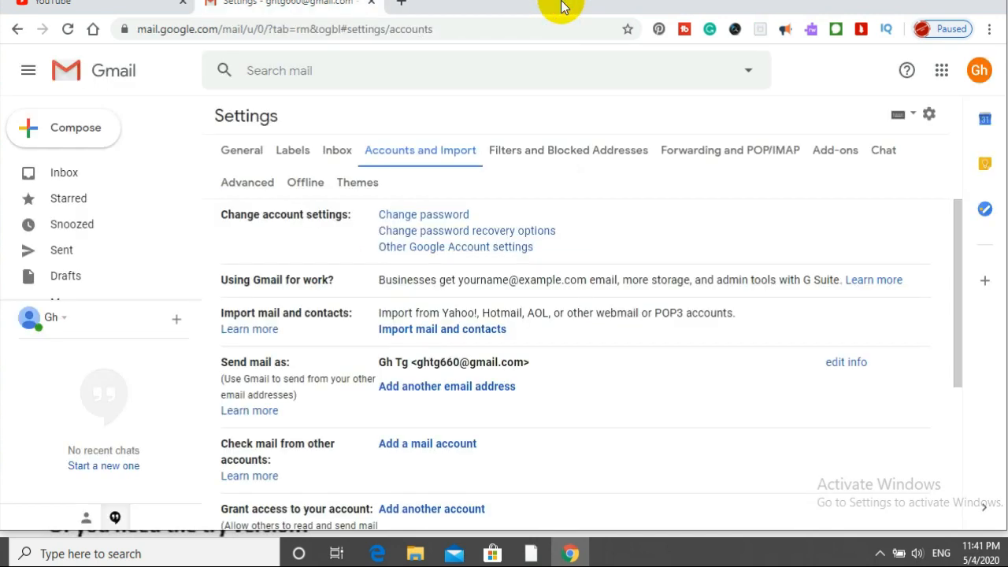
mouse_move(433, 214)
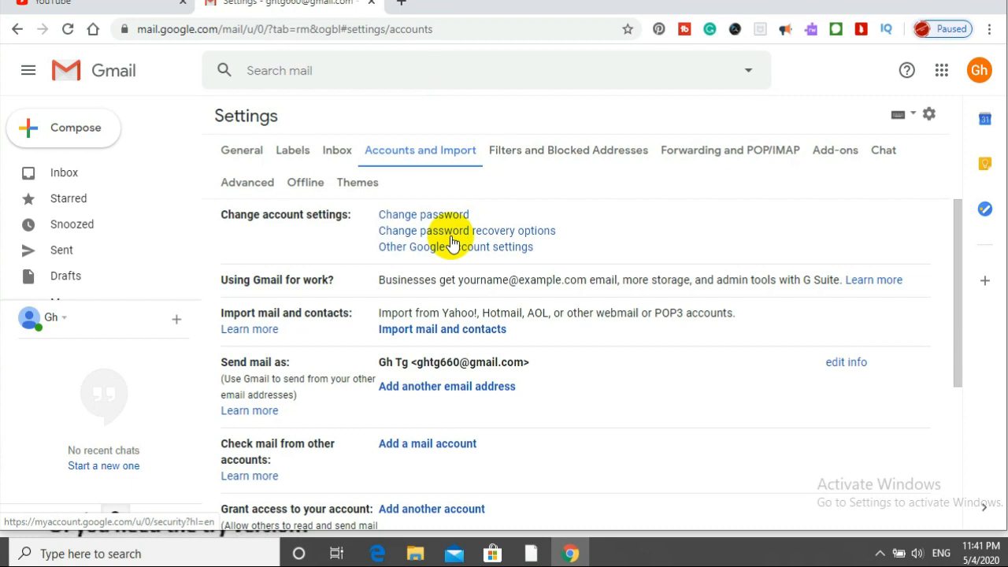
mouse_move(465, 230)
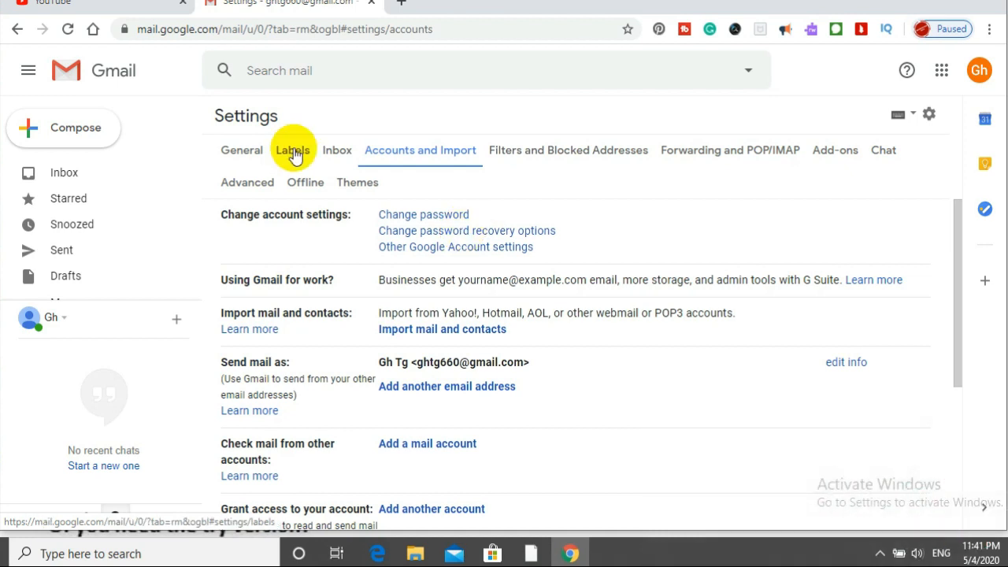
Step: Show the Labels section listing Inbox, Starred and Sent with show/hide options
click(293, 149)
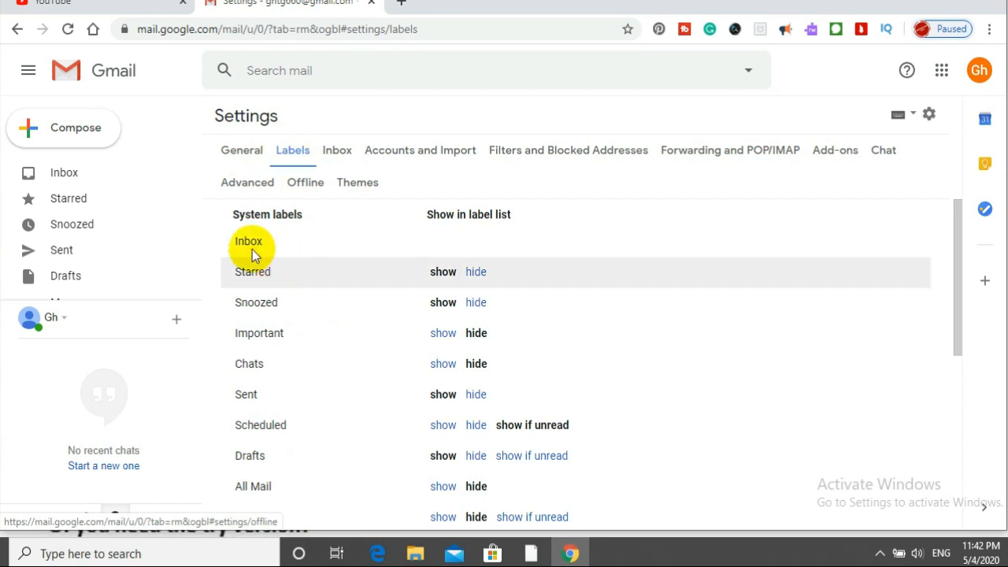
mouse_move(255, 302)
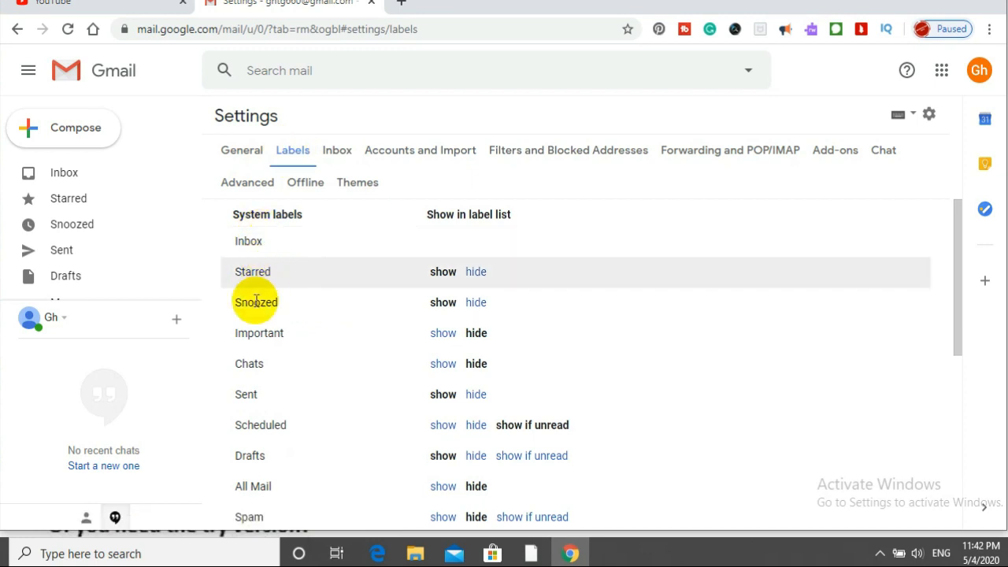
mouse_move(267, 340)
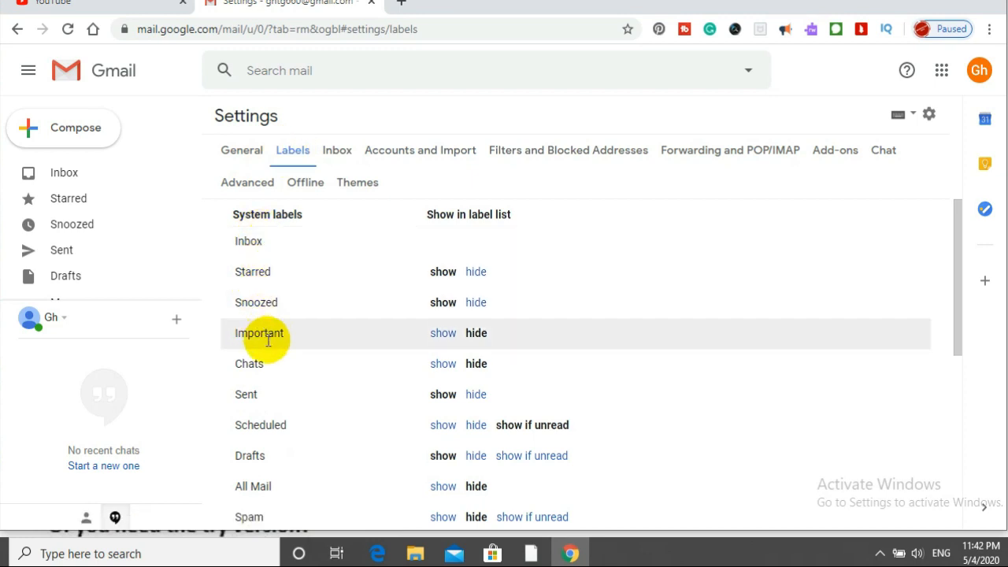
mouse_move(287, 339)
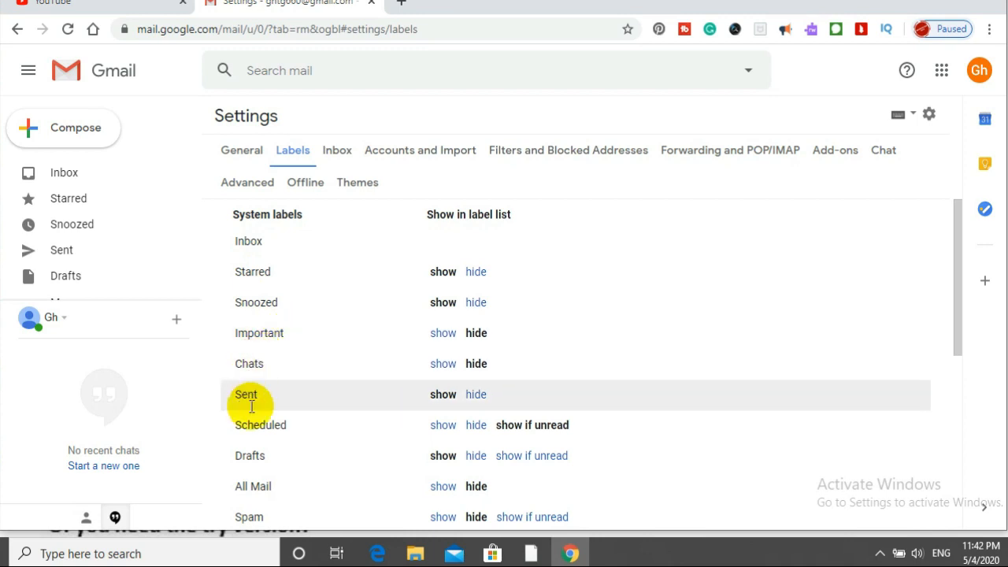
mouse_move(249, 456)
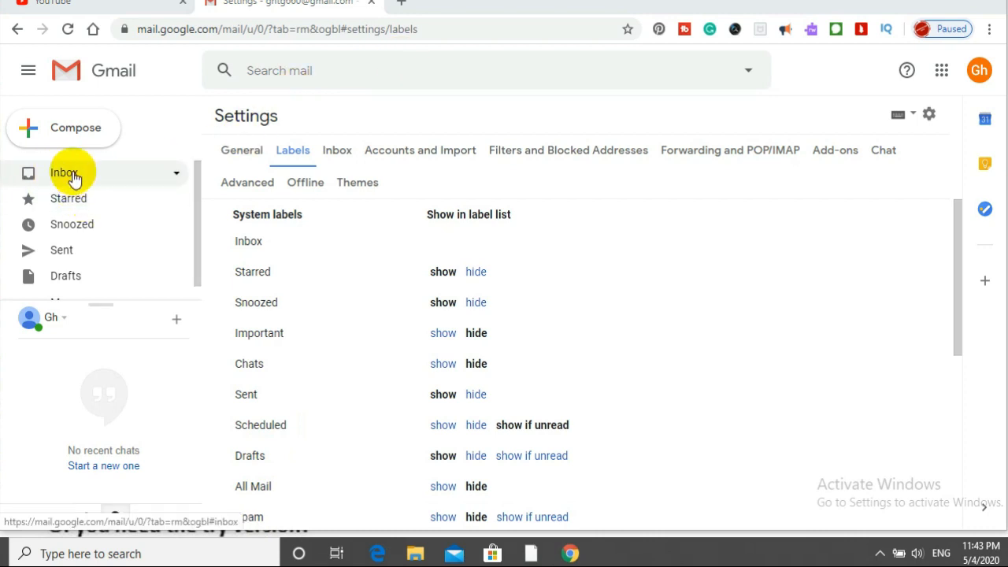
Step: Return to the Gmail inbox listing two Primary messages
click(63, 173)
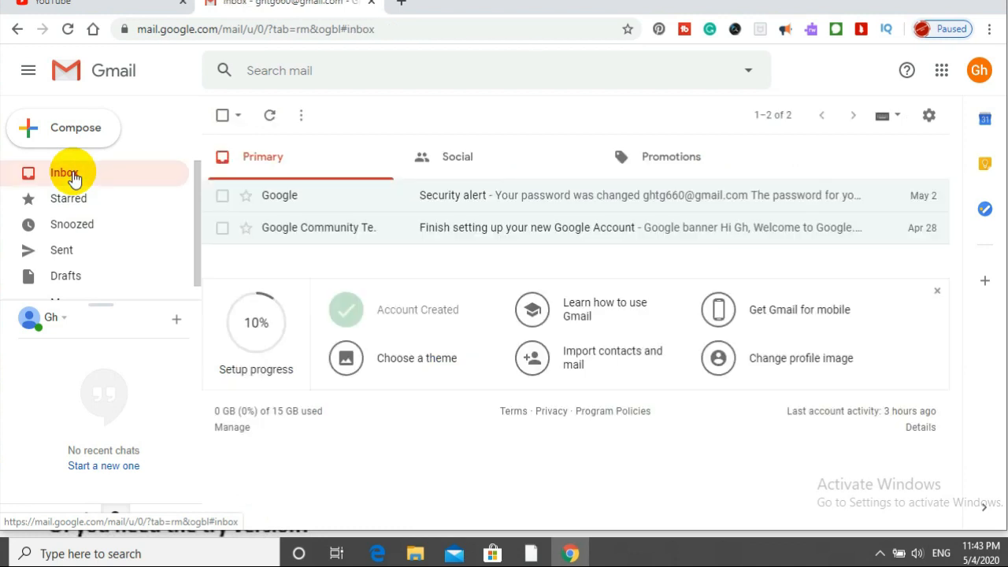
mouse_move(325, 195)
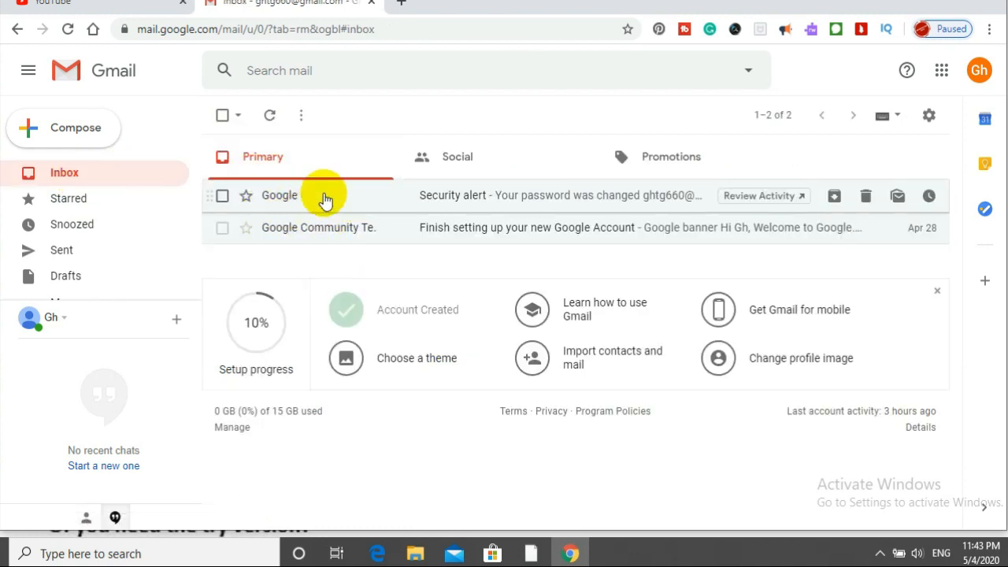
mouse_move(301, 159)
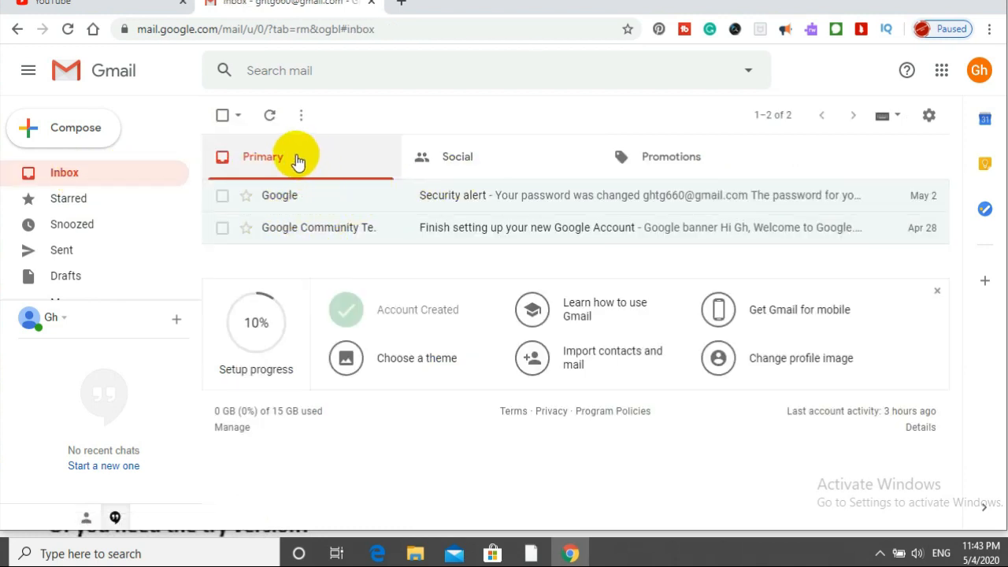
mouse_move(323, 159)
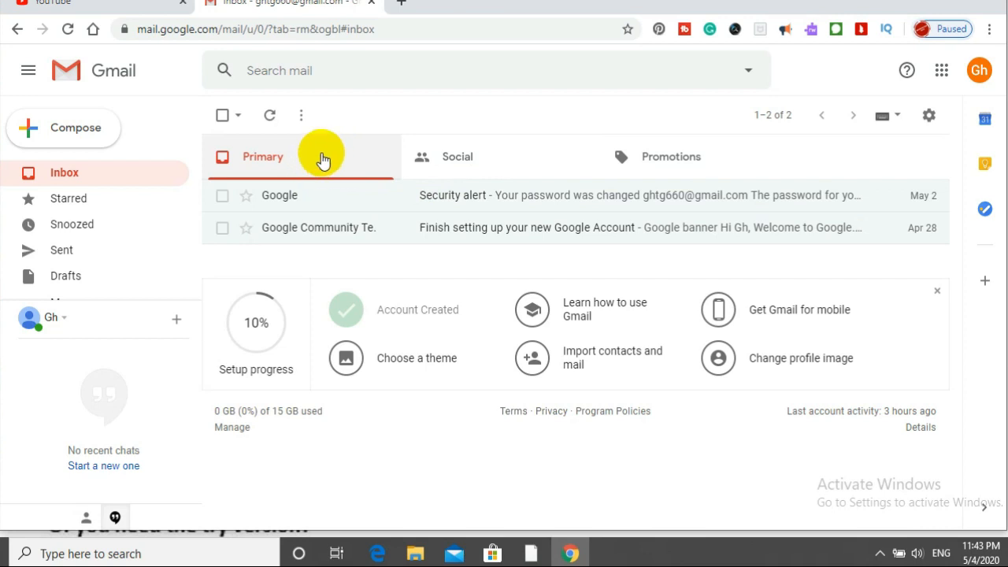
mouse_move(458, 161)
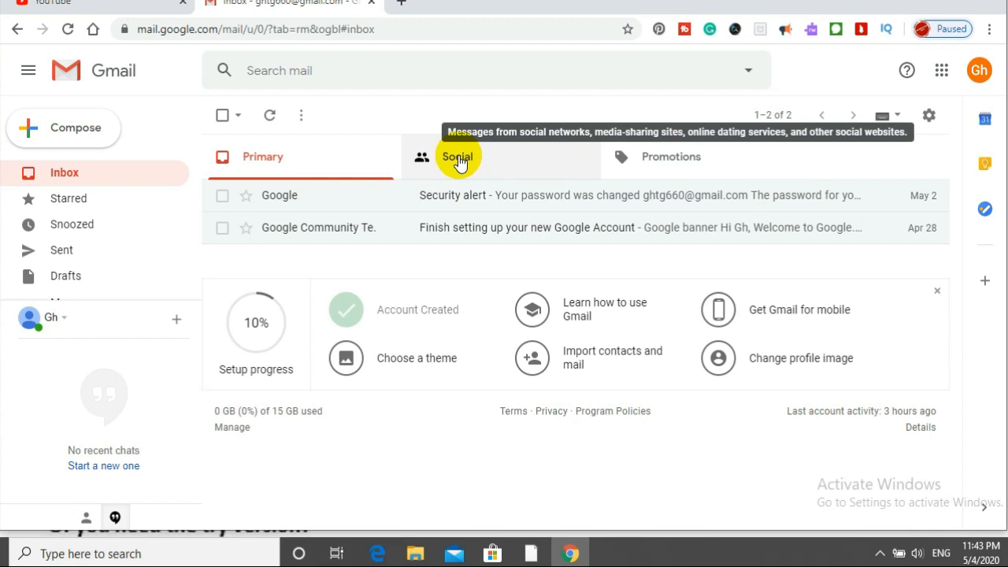
mouse_move(671, 157)
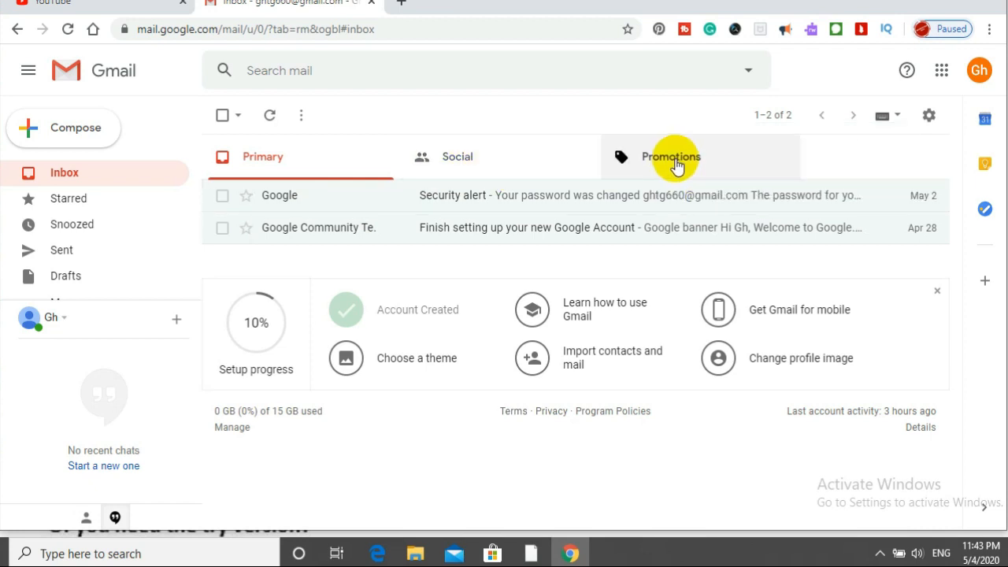
mouse_move(691, 162)
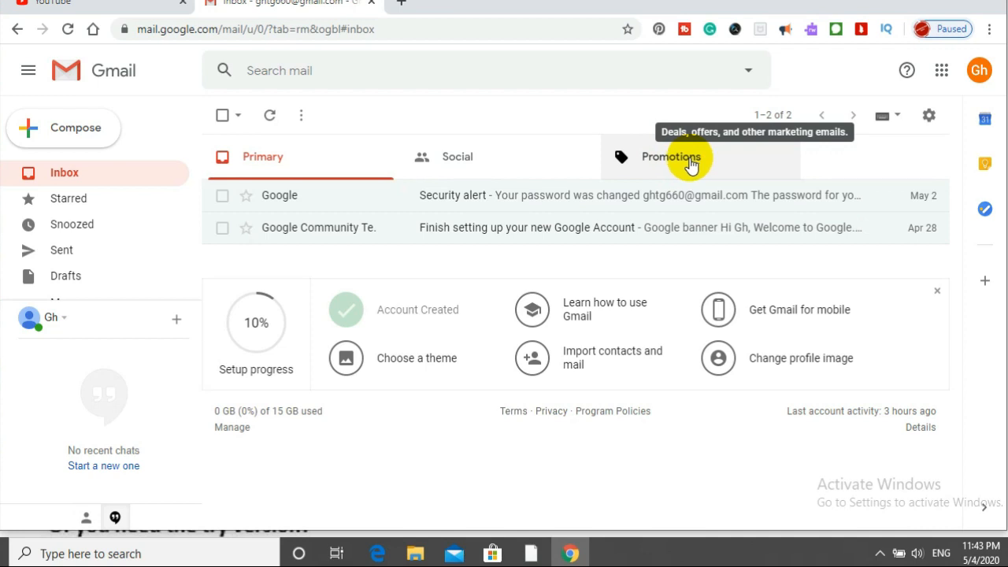
Step: View the Promotions category, holding only two sponsored ads
click(671, 156)
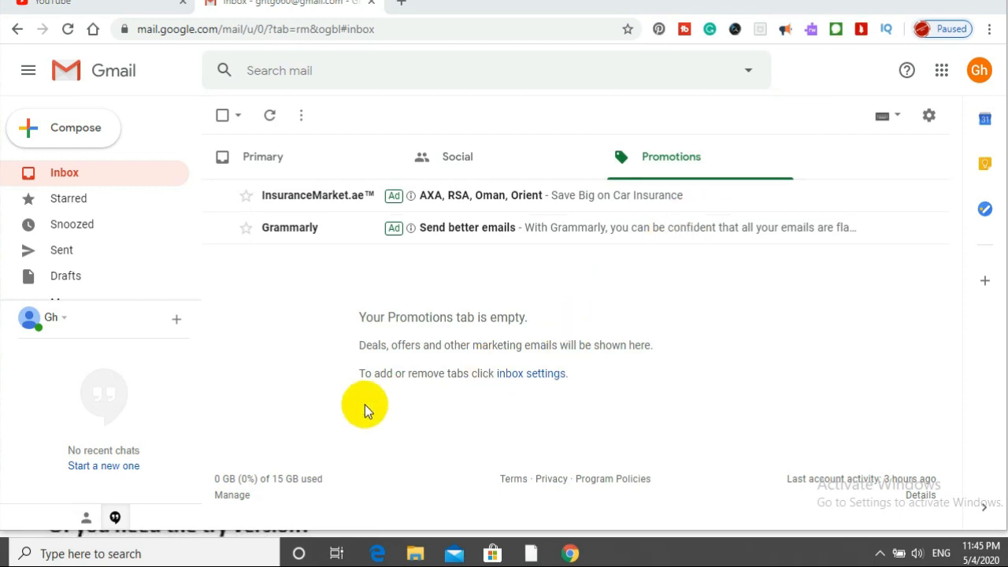
mouse_move(395, 373)
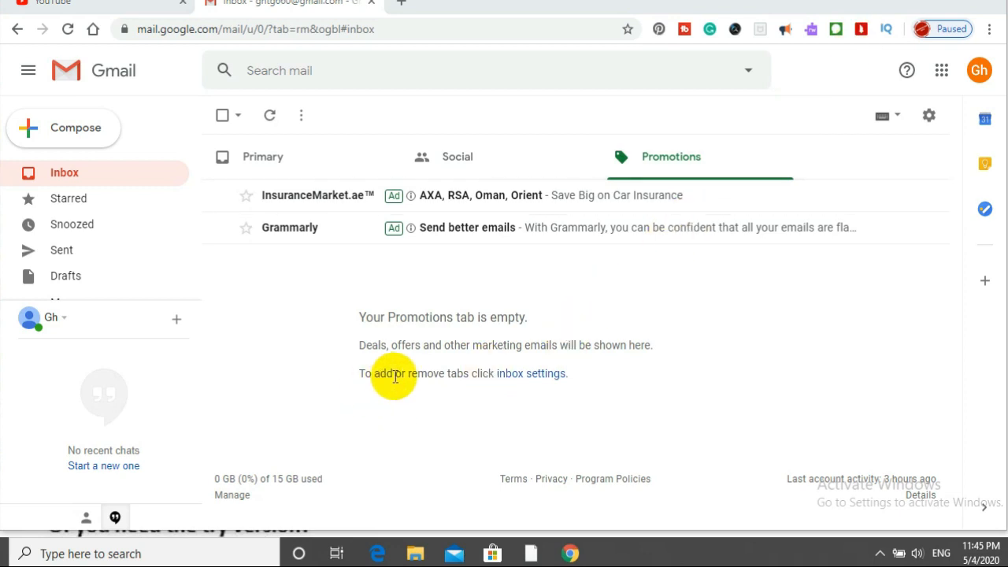
mouse_move(510, 381)
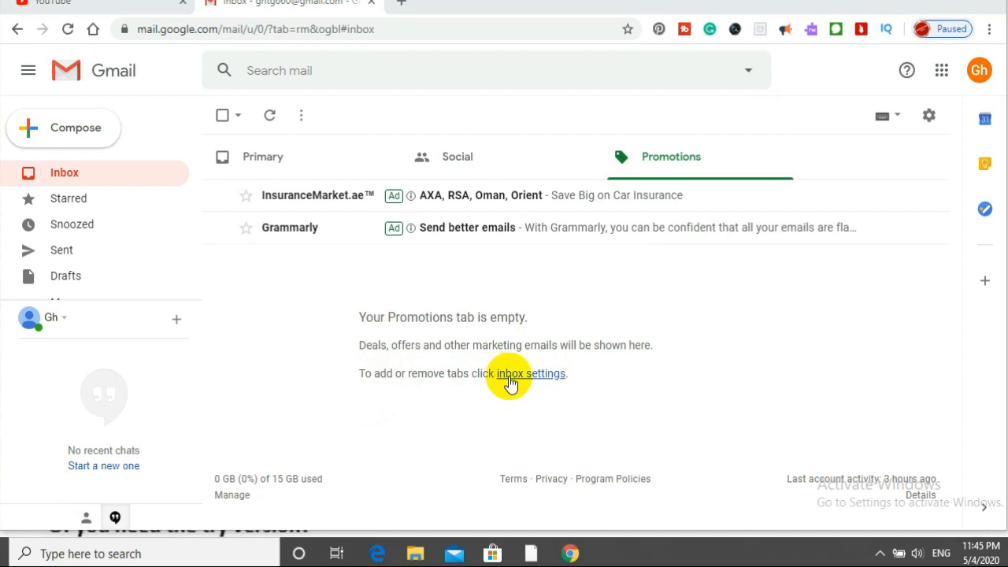
mouse_move(445, 398)
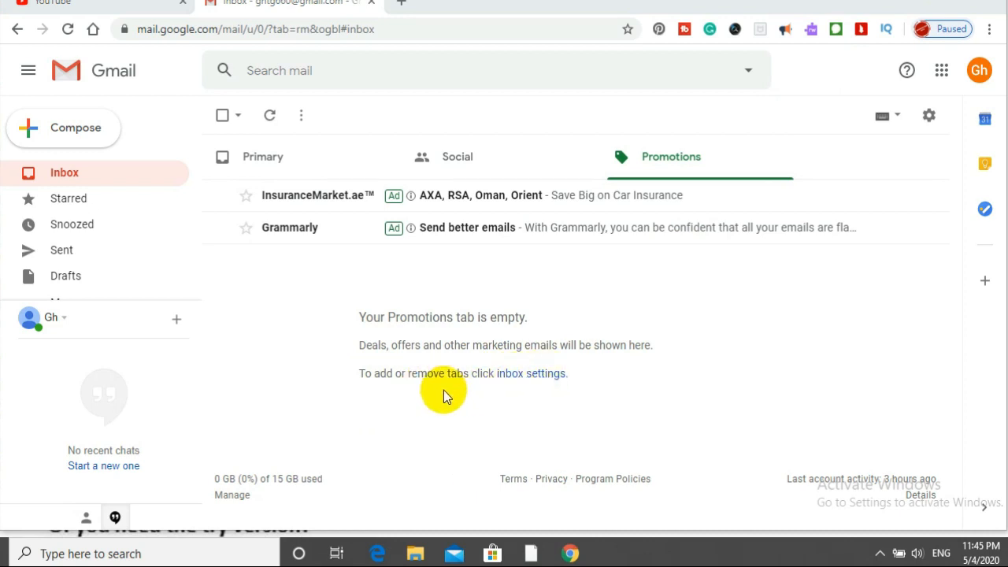
mouse_move(403, 410)
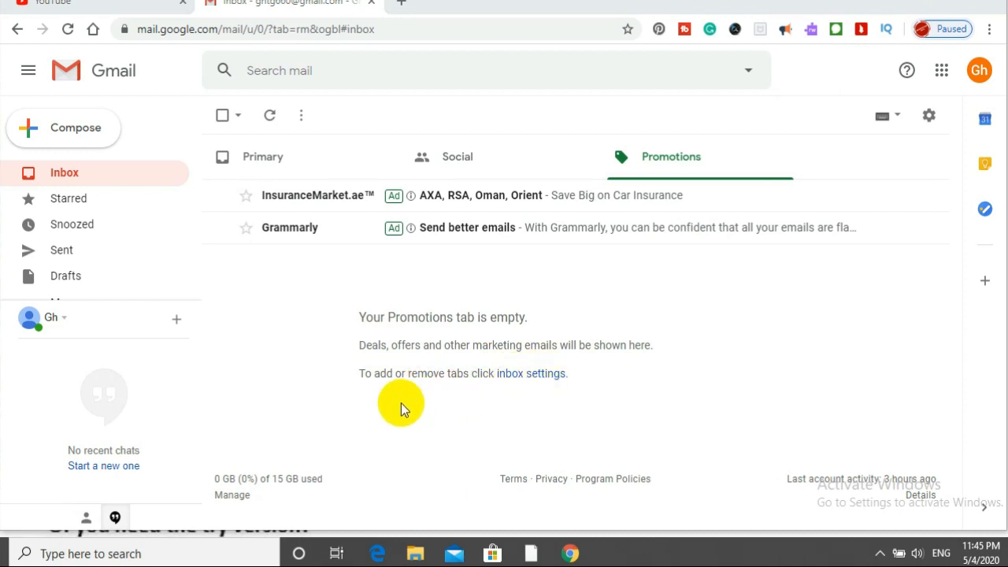
mouse_move(436, 397)
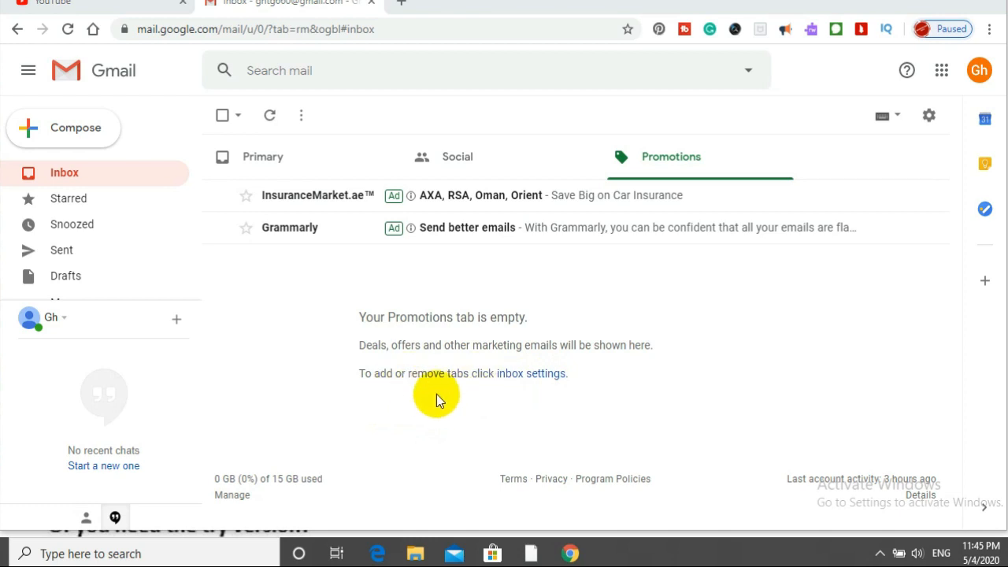
mouse_move(479, 373)
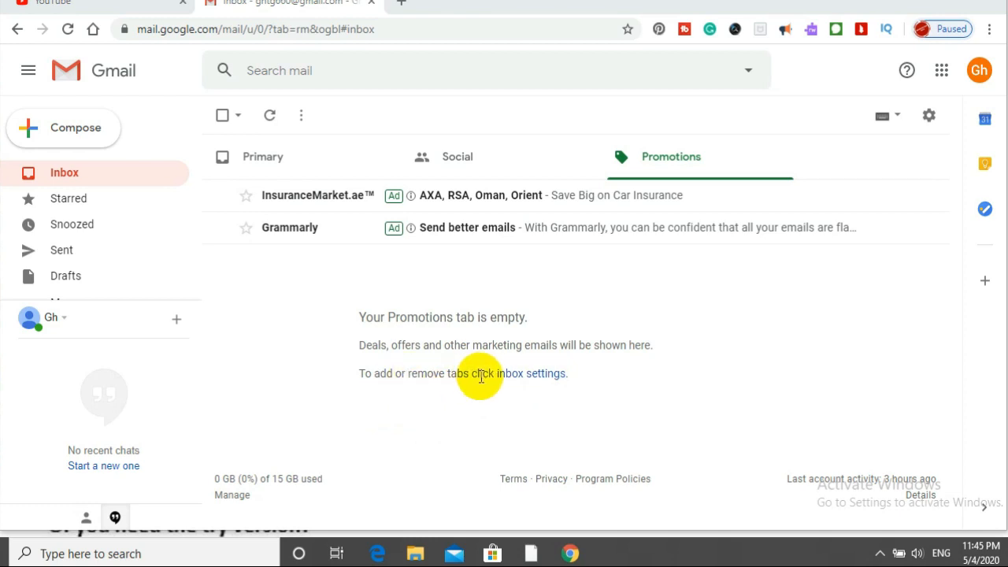
mouse_move(507, 378)
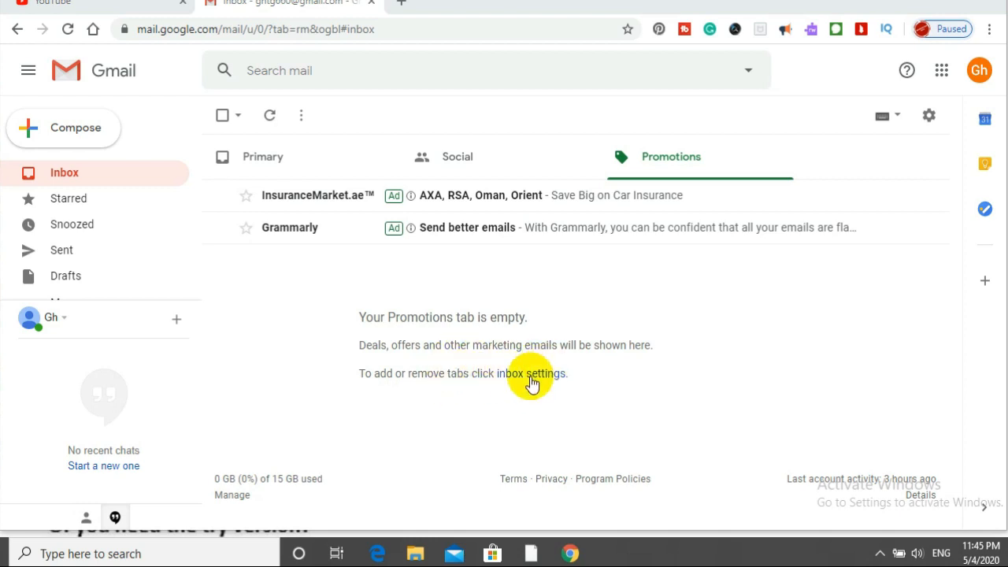
mouse_move(447, 166)
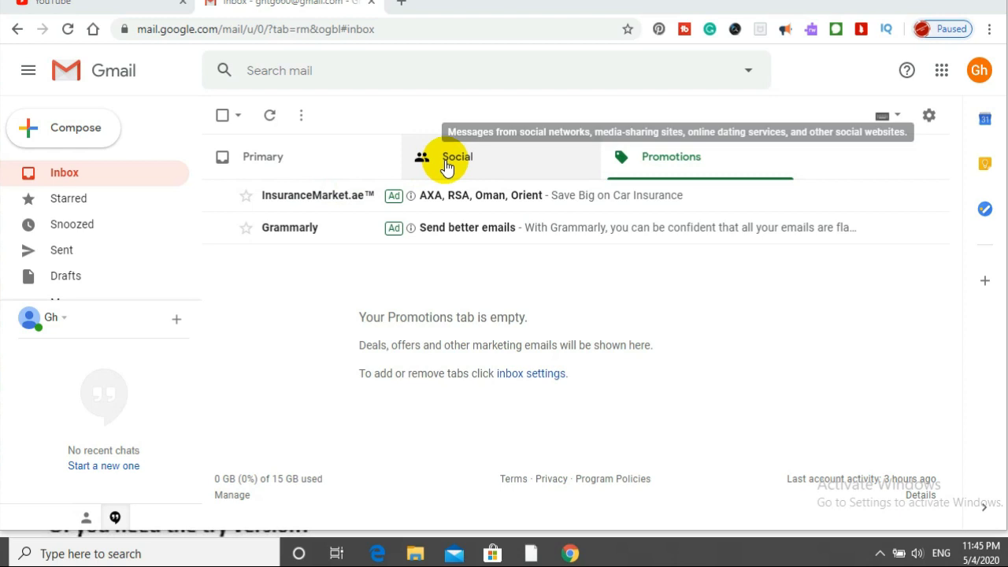
Step: View the Social category, empty apart from two sponsored ads
click(455, 156)
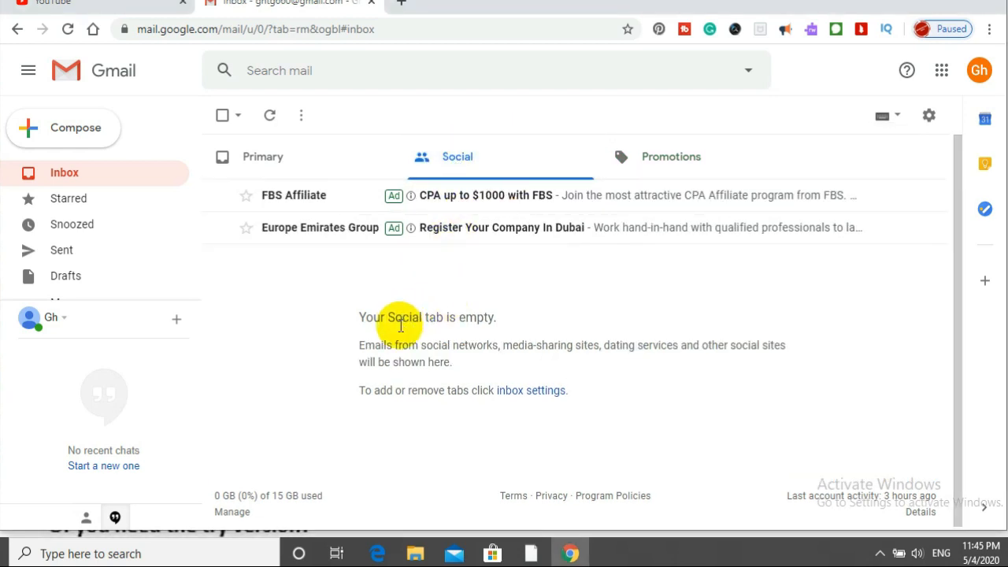
mouse_move(514, 362)
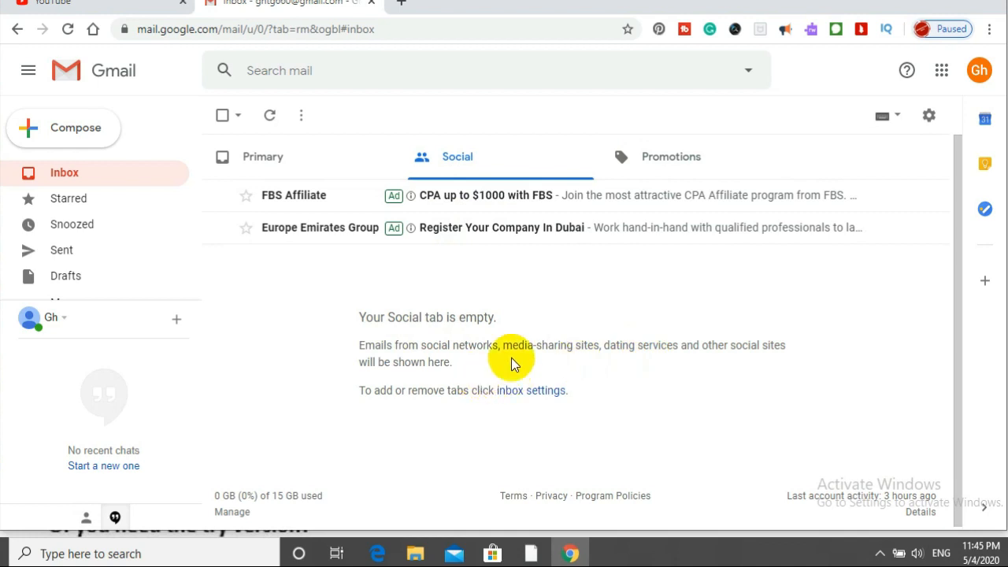
mouse_move(583, 346)
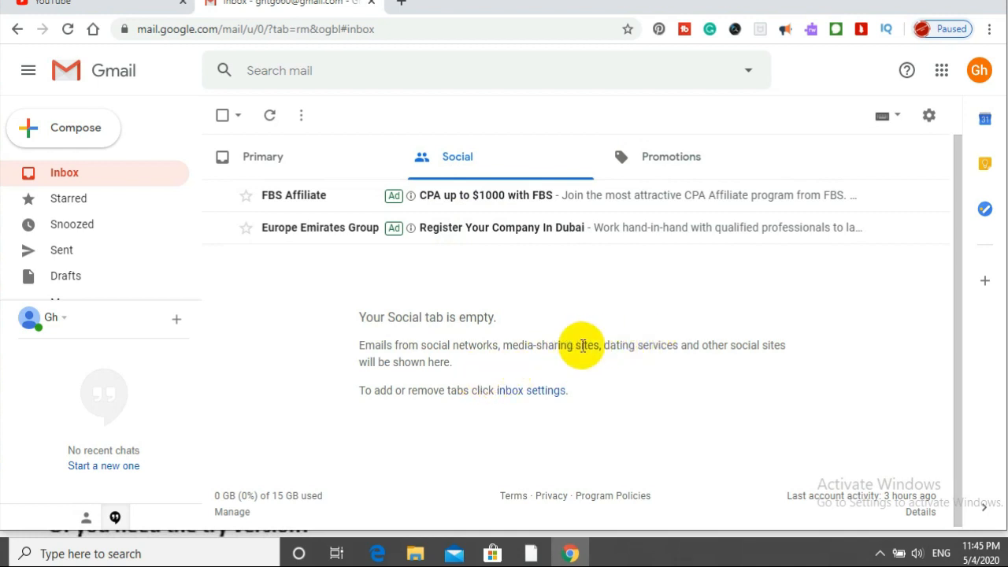
mouse_move(471, 362)
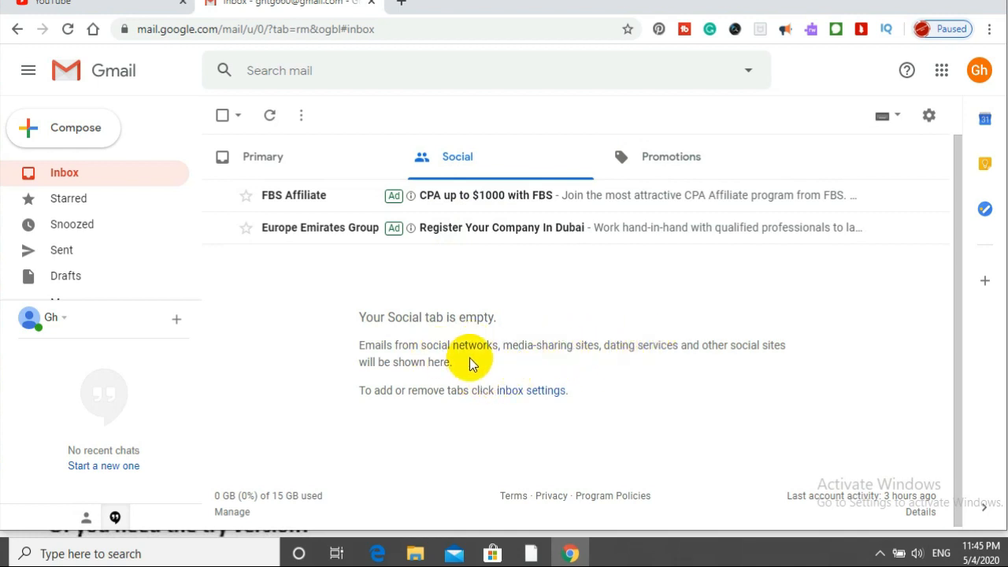
mouse_move(425, 341)
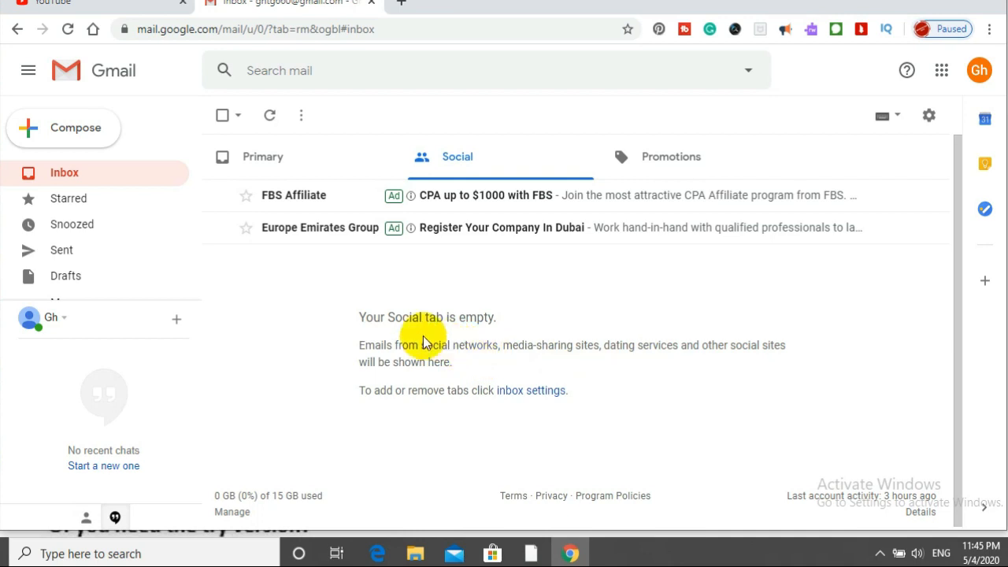
mouse_move(404, 255)
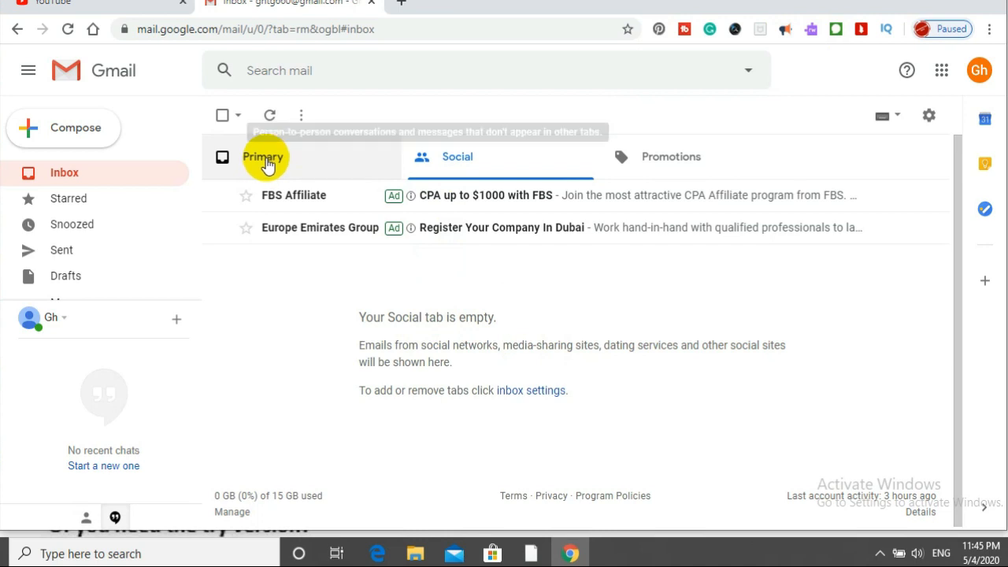
Step: Switch back to the Primary category with its two Google messages
click(262, 156)
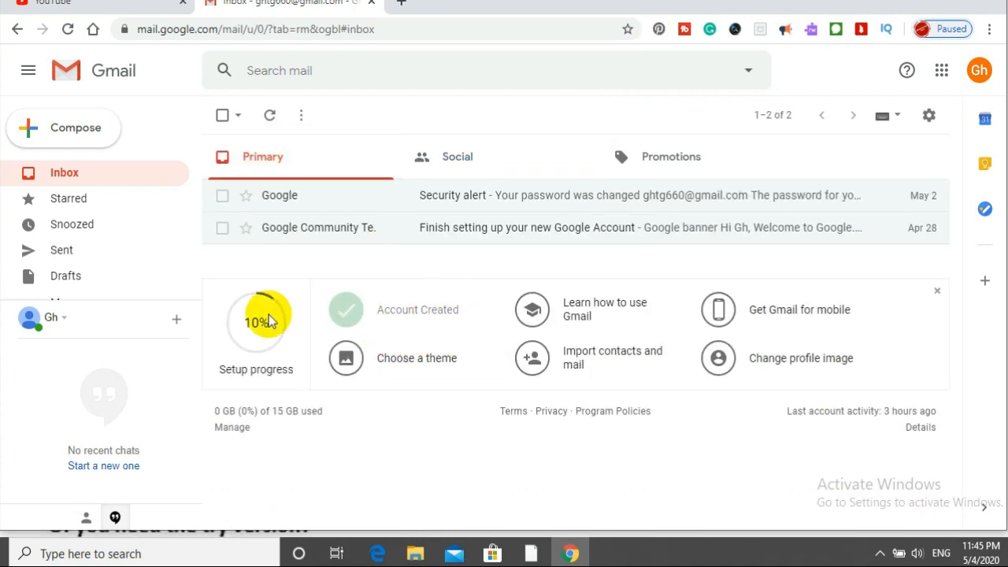
mouse_move(346, 359)
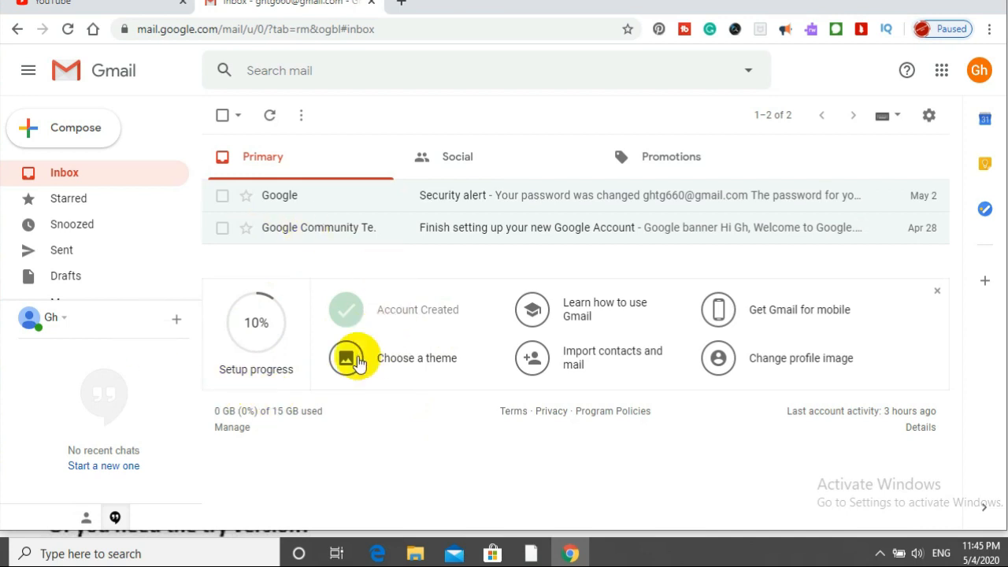
mouse_move(349, 234)
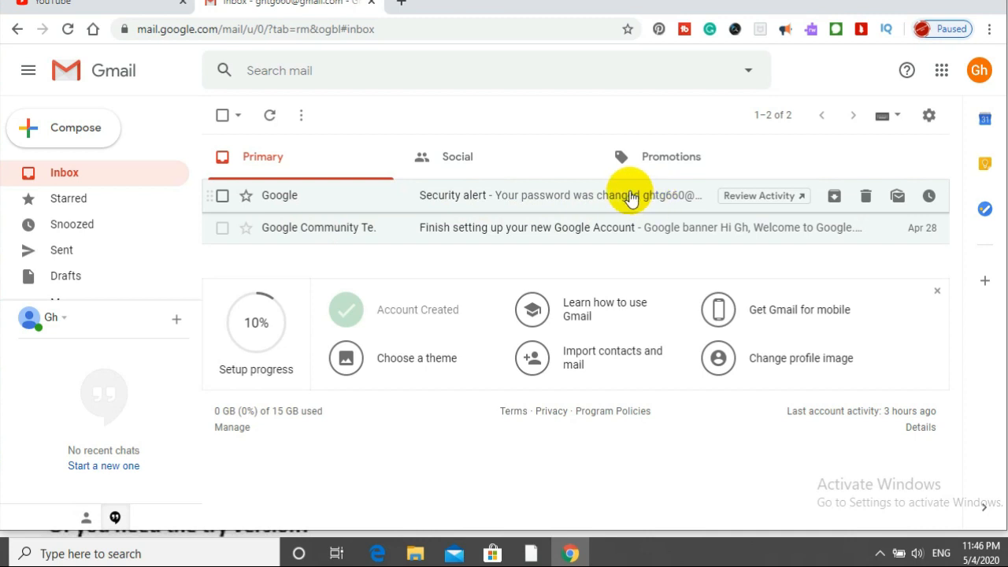
mouse_move(537, 195)
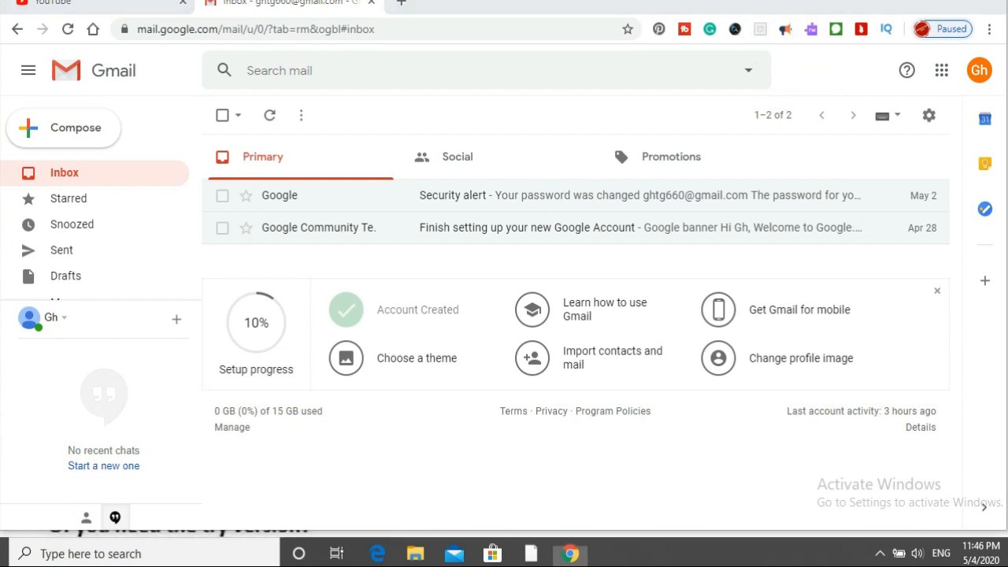
mouse_move(418, 30)
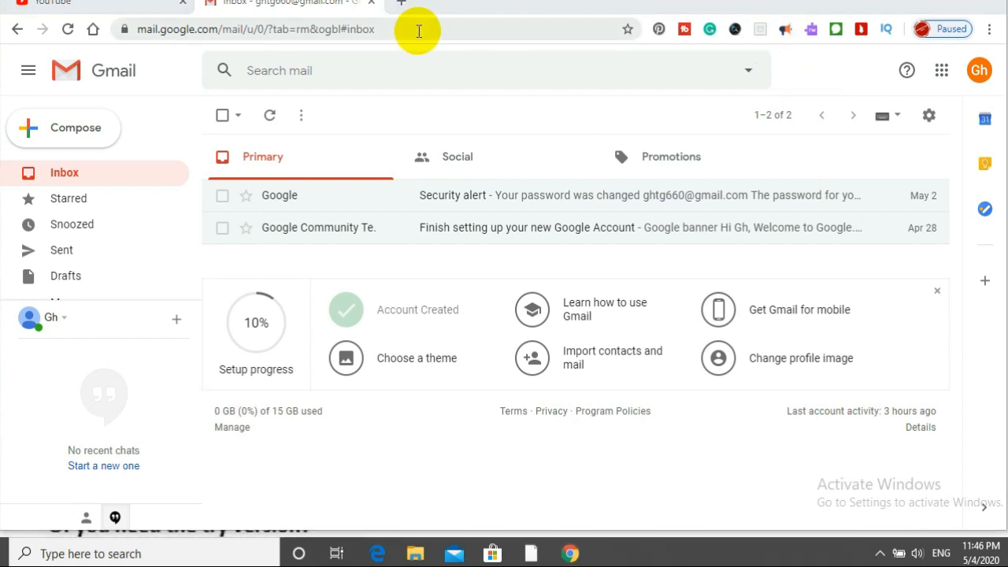
Step: Bring YouTube to the front and show its account menu with channel, Studio and sign-out options
click(55, 7)
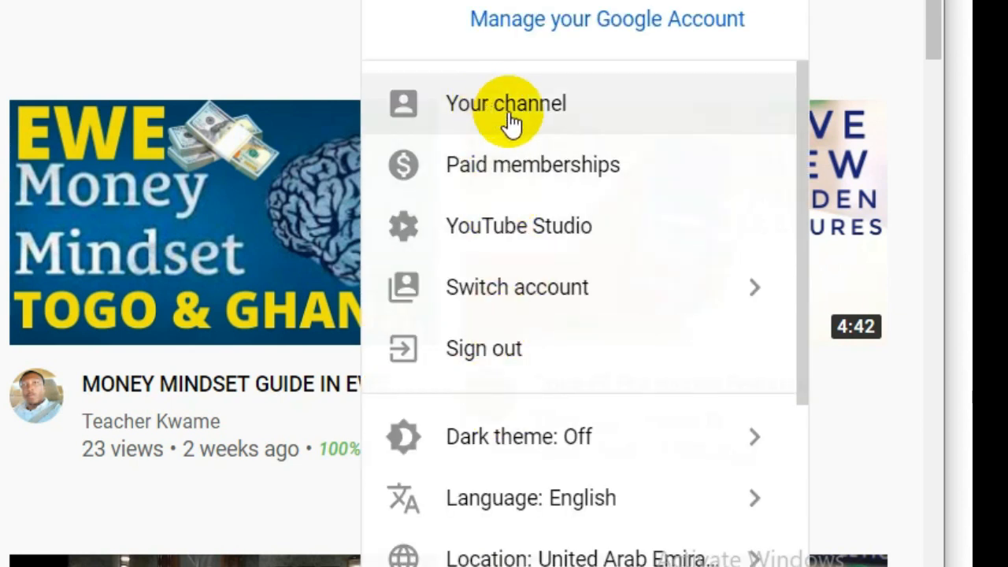
mouse_move(541, 169)
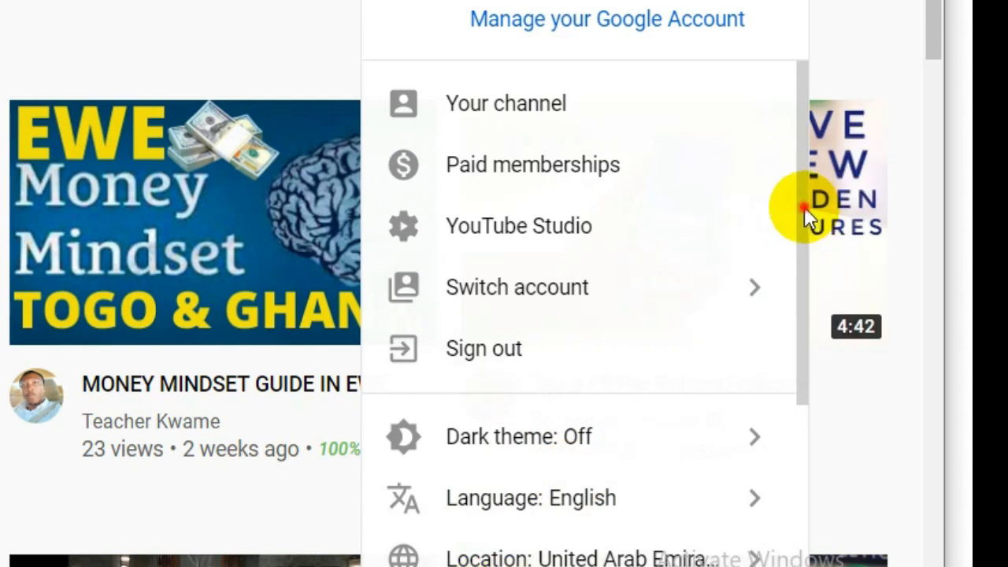
scroll(down, 3)
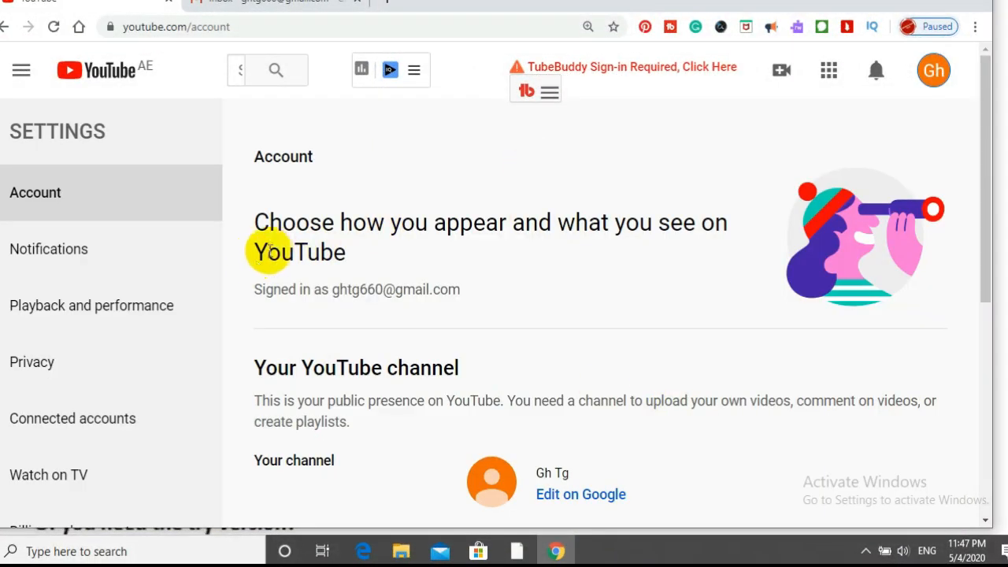
mouse_move(380, 246)
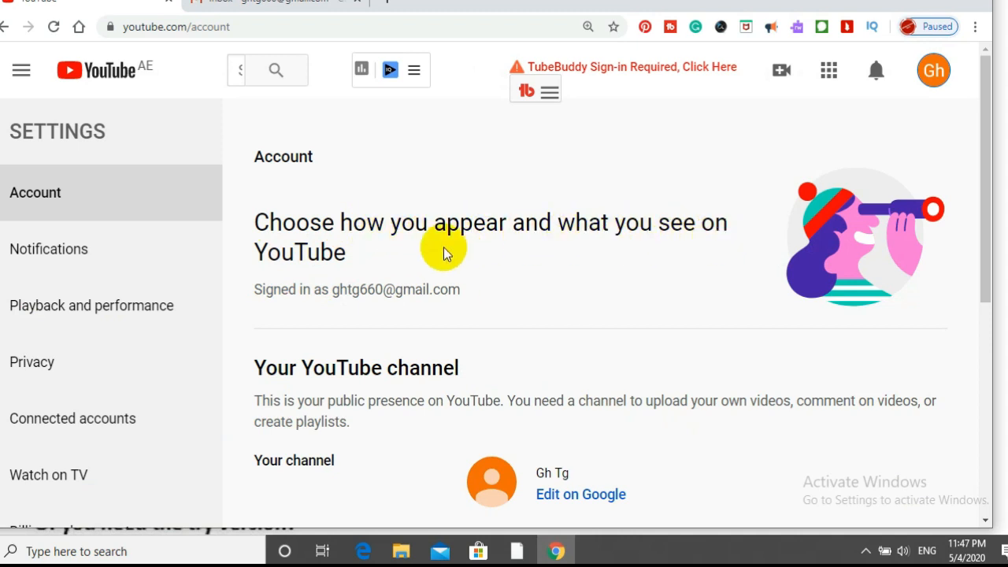
mouse_move(422, 248)
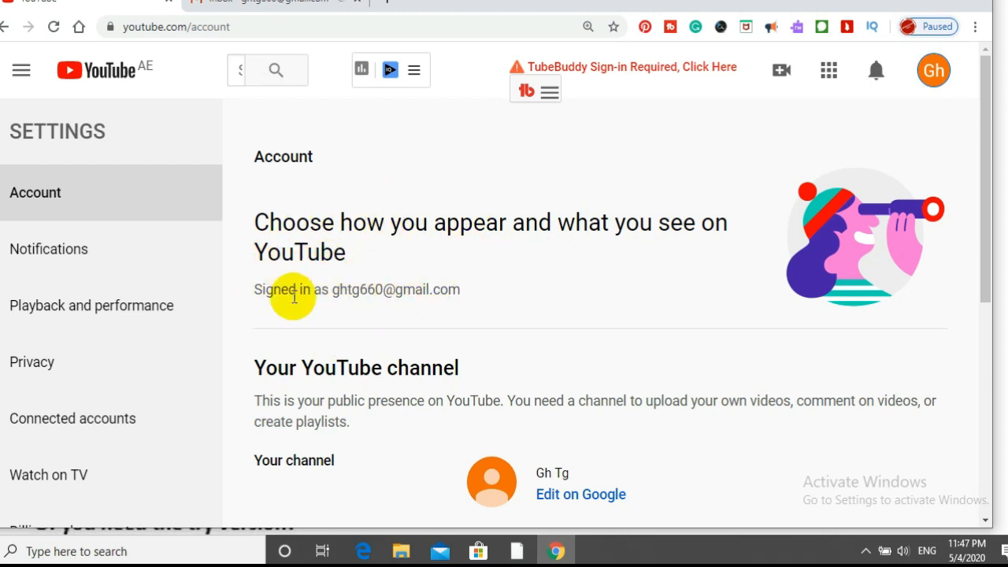
mouse_move(999, 85)
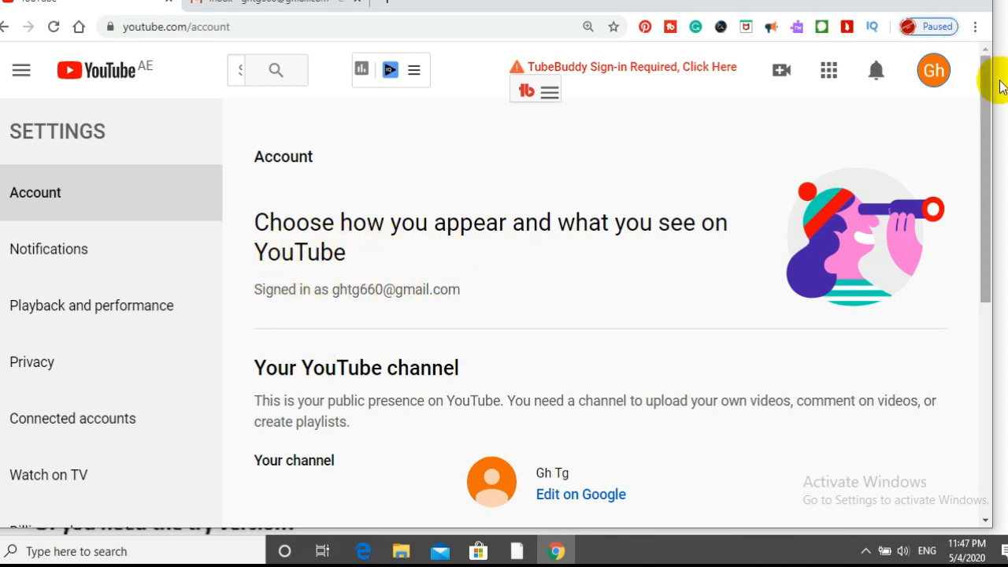
mouse_move(866, 156)
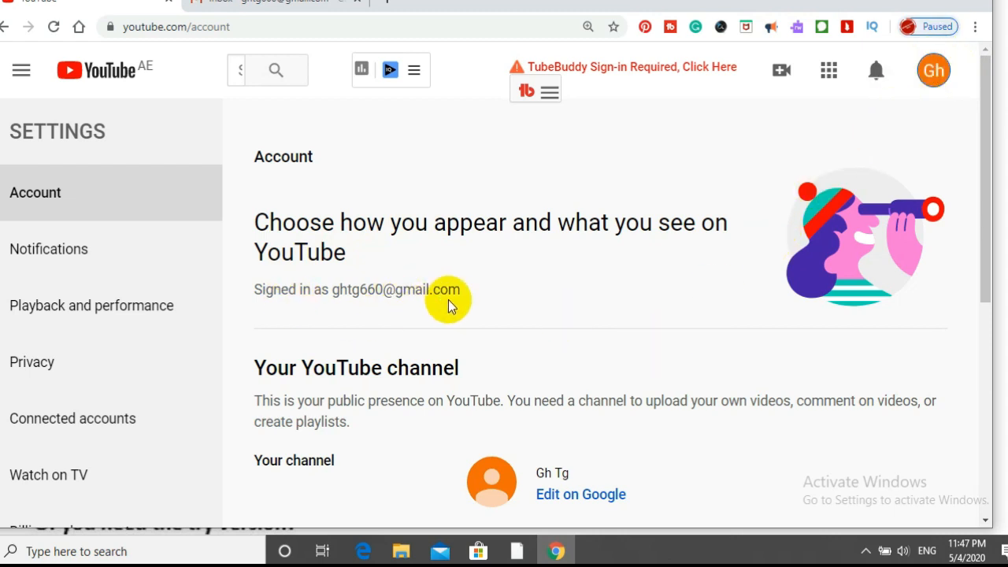
mouse_move(403, 300)
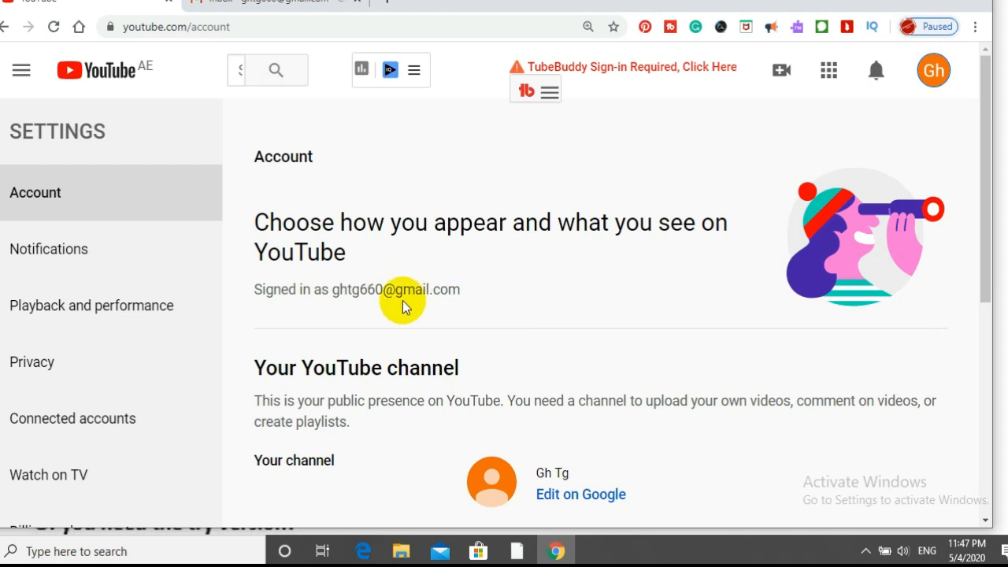
mouse_move(380, 339)
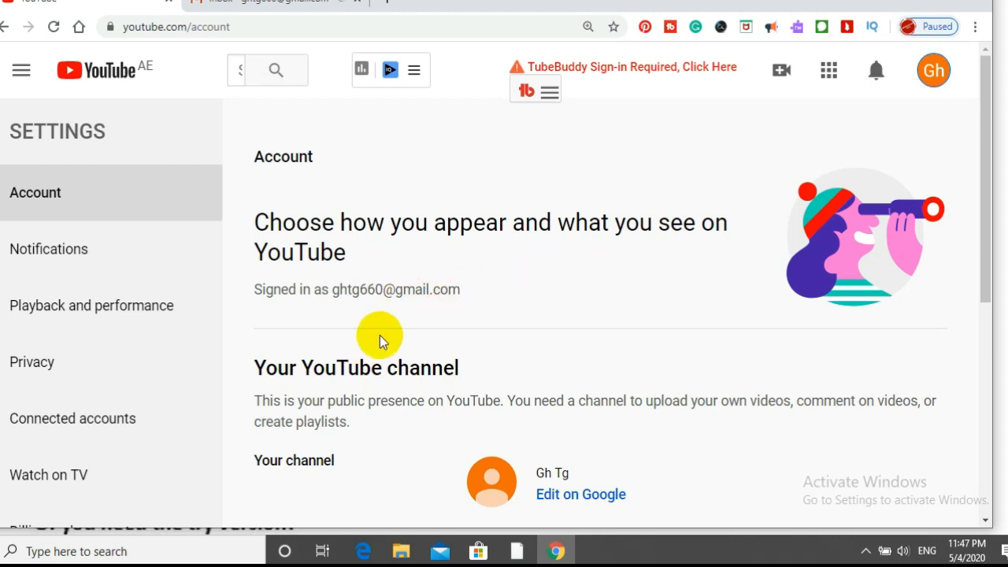
mouse_move(987, 120)
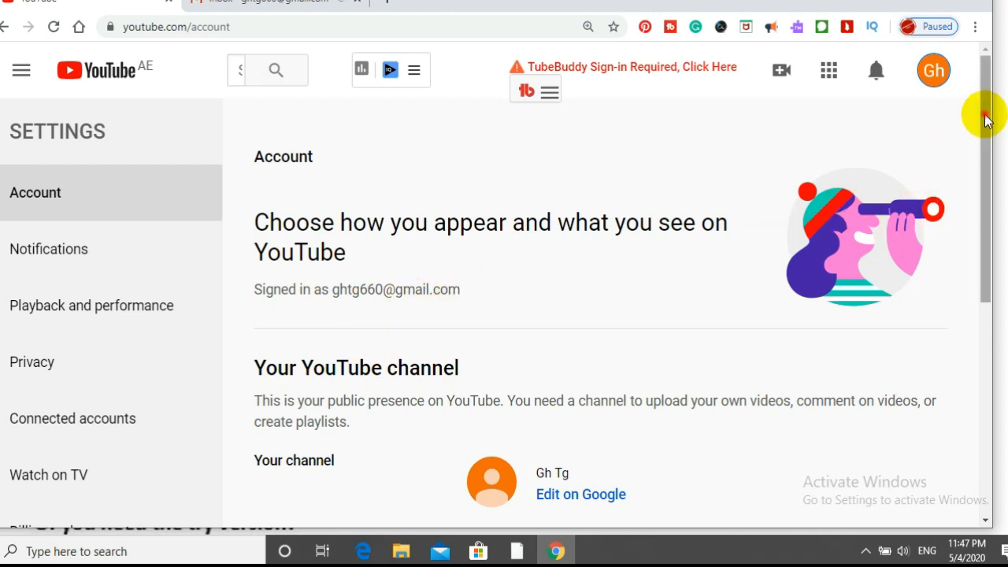
scroll(down, 3)
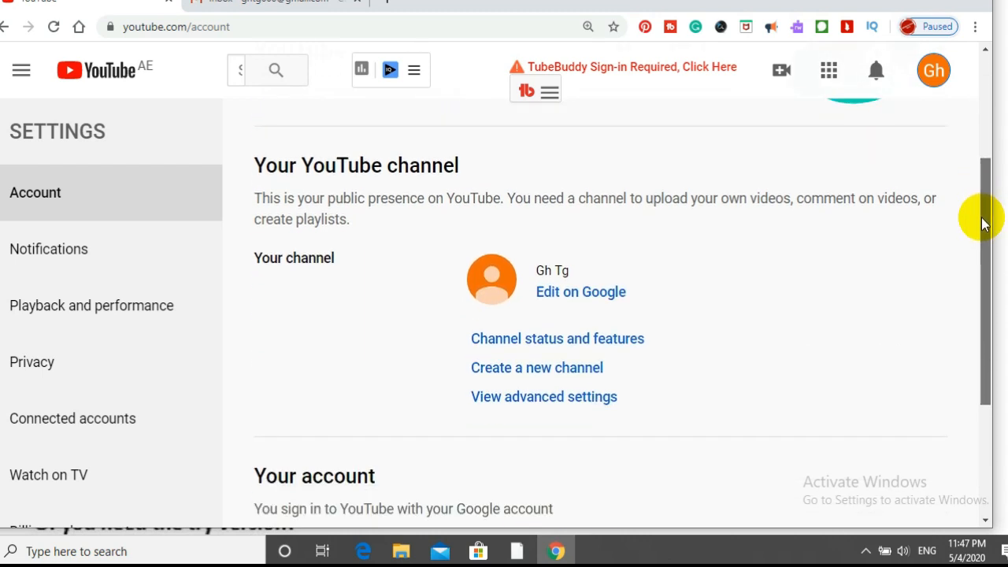
mouse_move(485, 277)
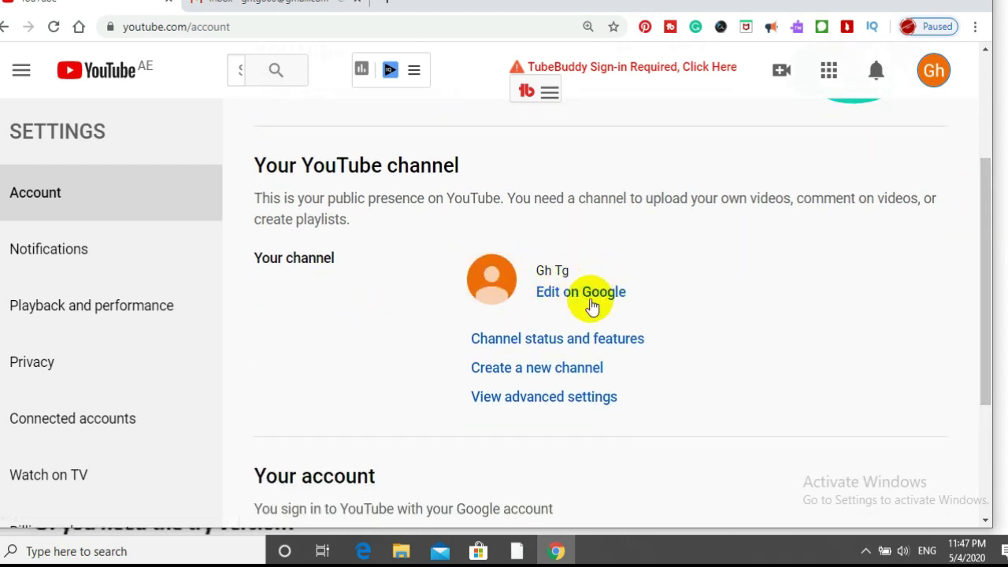
mouse_move(511, 372)
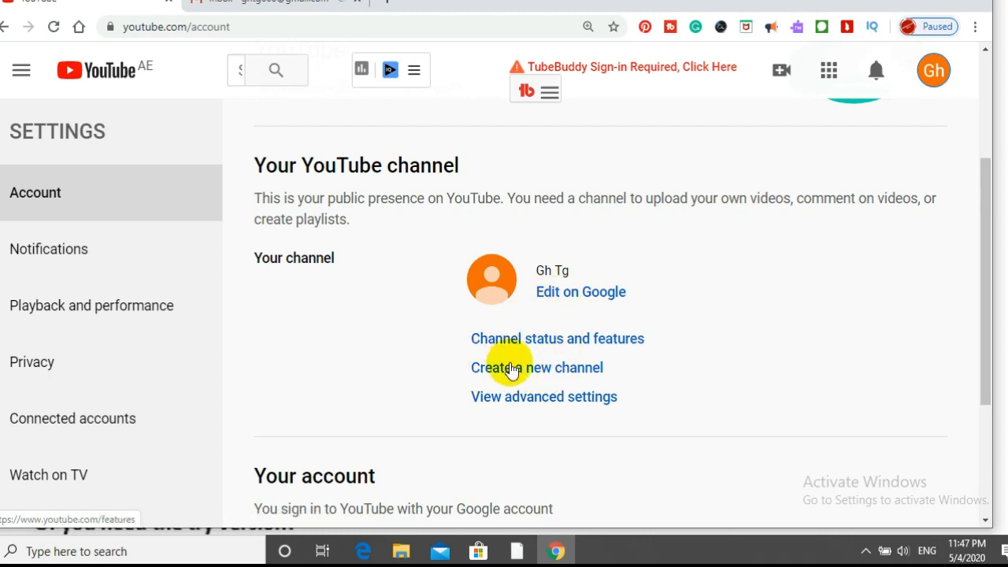
mouse_move(541, 279)
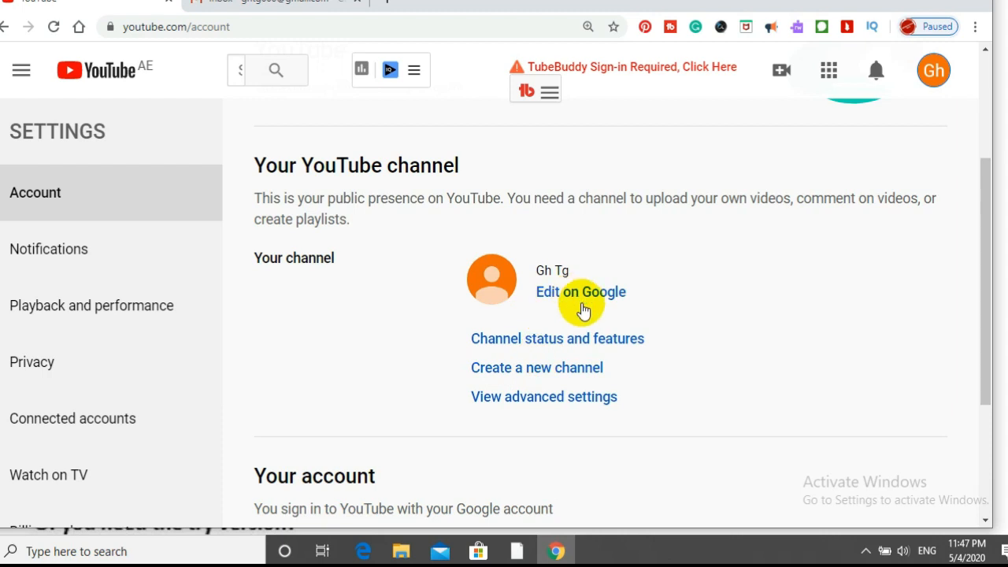
mouse_move(578, 271)
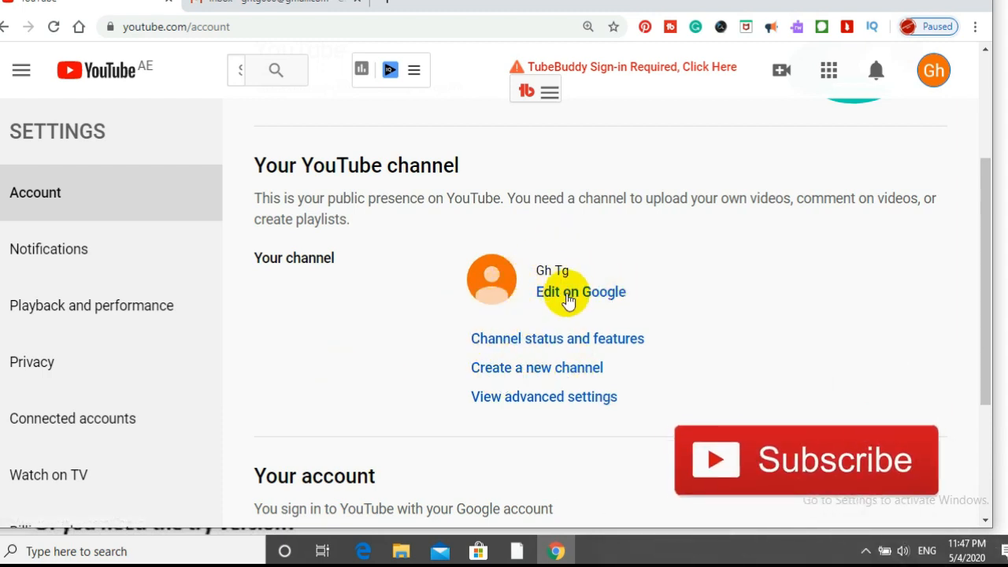
mouse_move(434, 307)
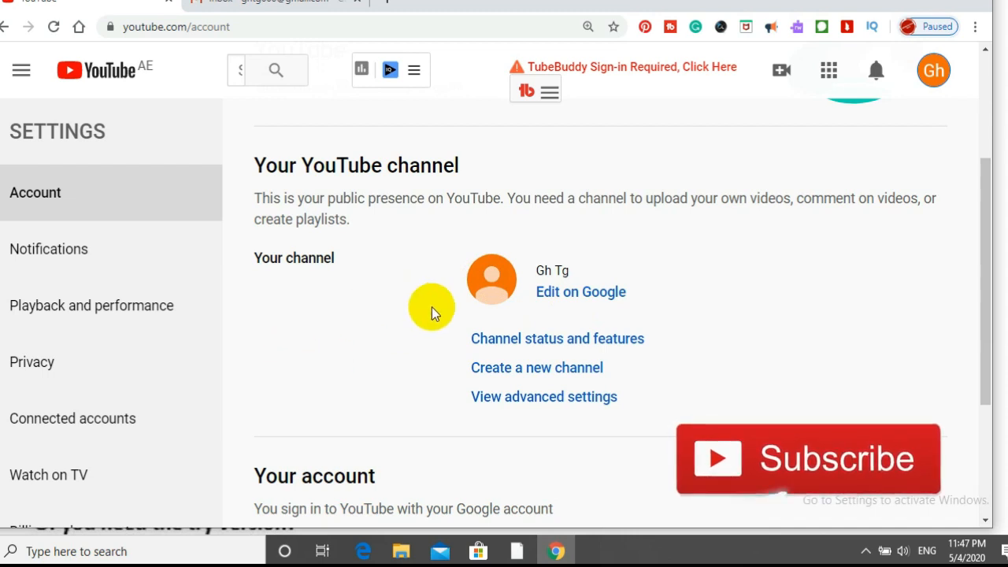
mouse_move(543, 289)
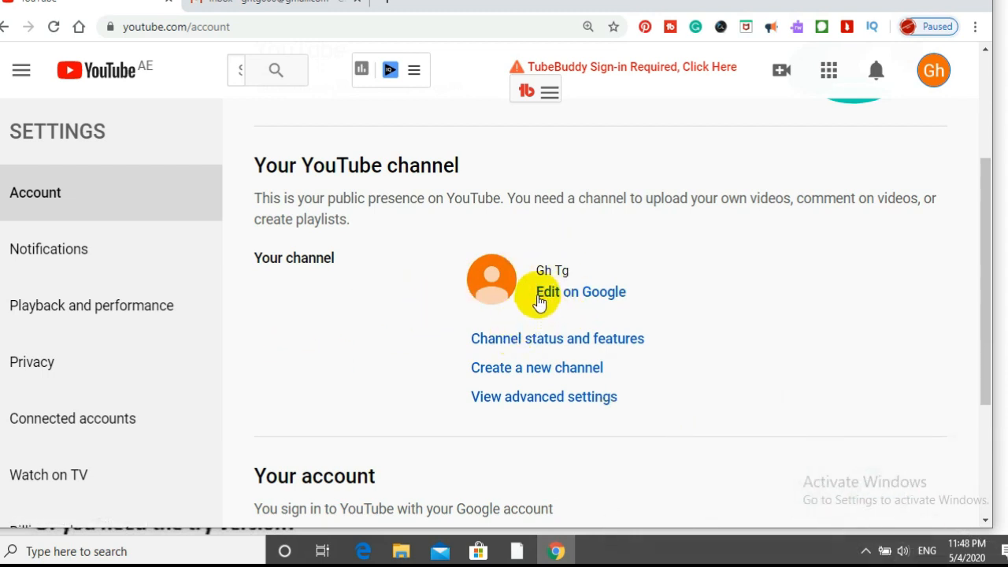
mouse_move(609, 301)
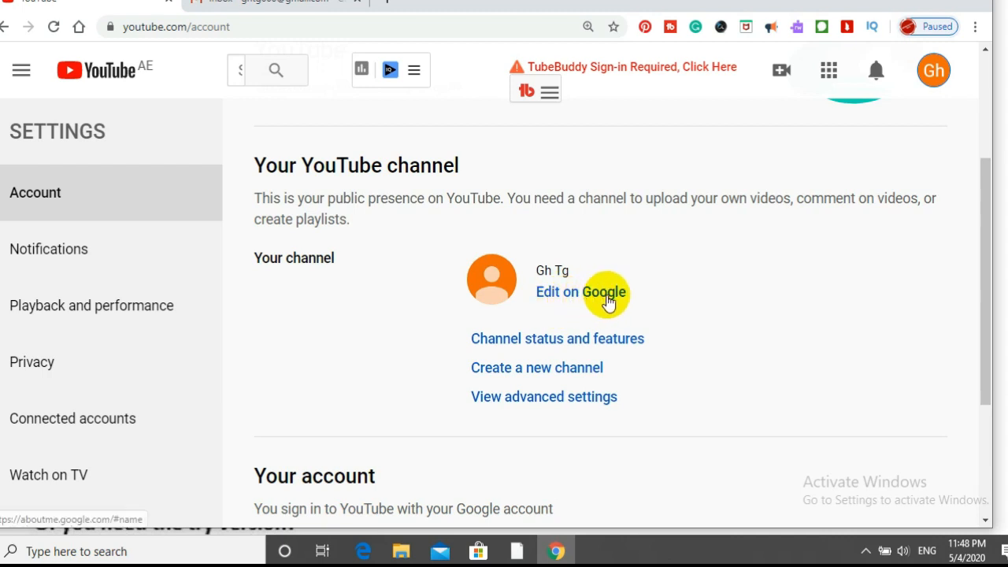
mouse_move(644, 344)
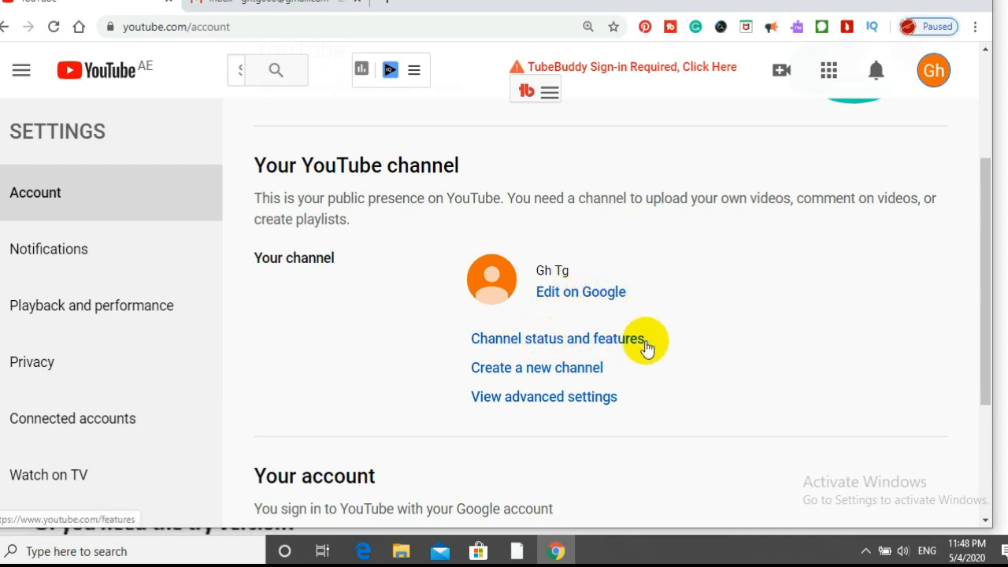
mouse_move(547, 374)
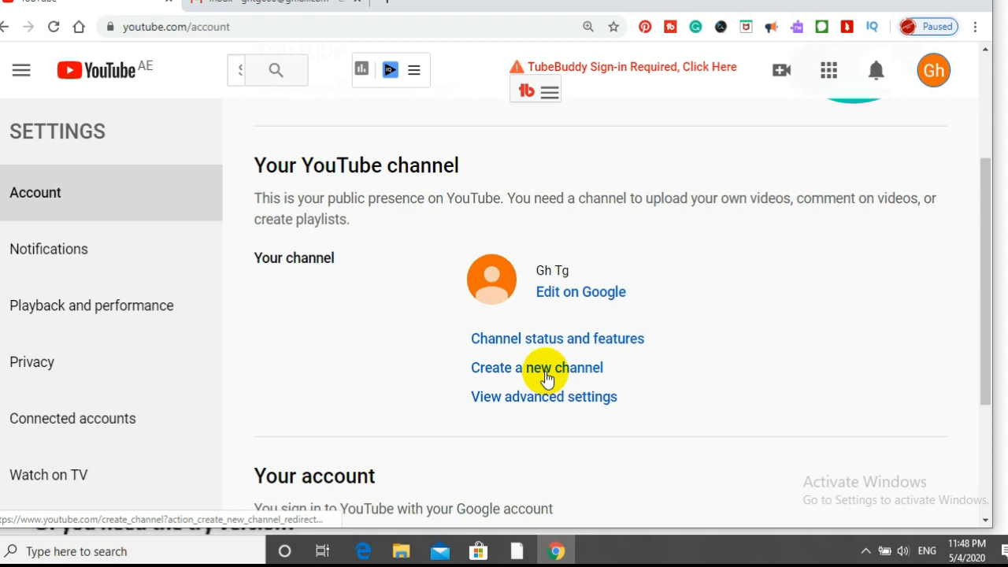
mouse_move(535, 401)
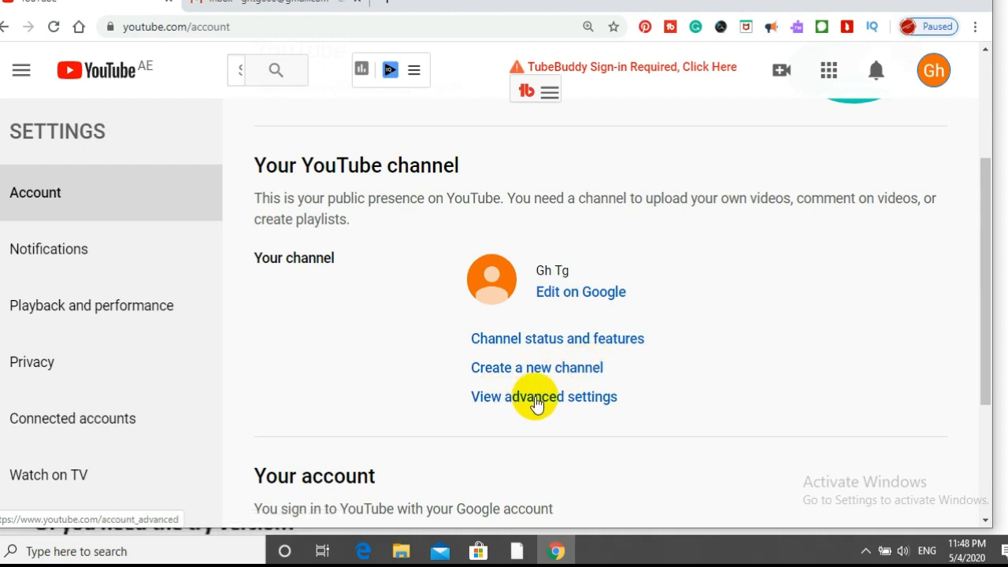
mouse_move(530, 292)
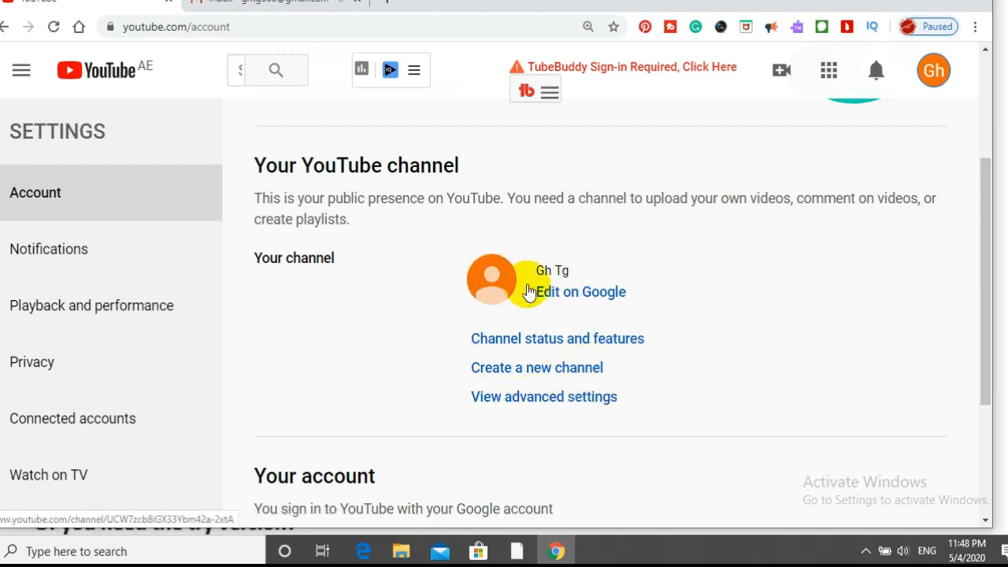
mouse_move(915, 110)
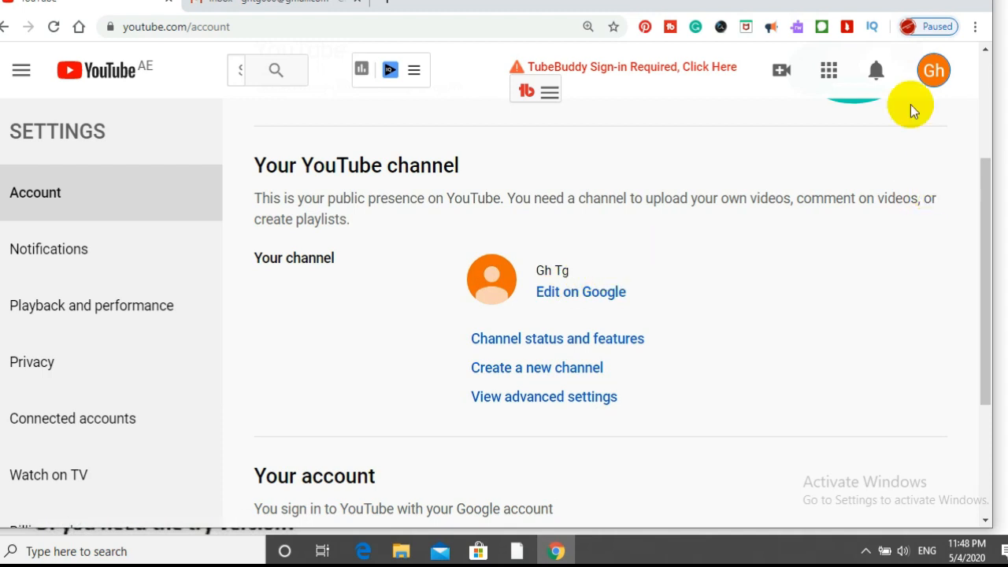
mouse_move(12, 33)
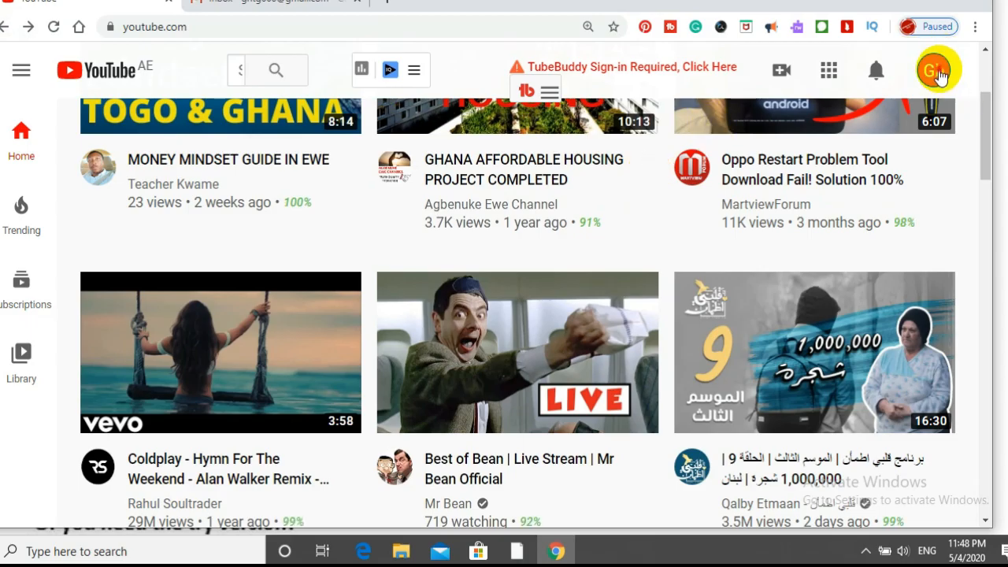
Step: Open Settings from the profile avatar's dropdown on the YouTube home page
click(933, 69)
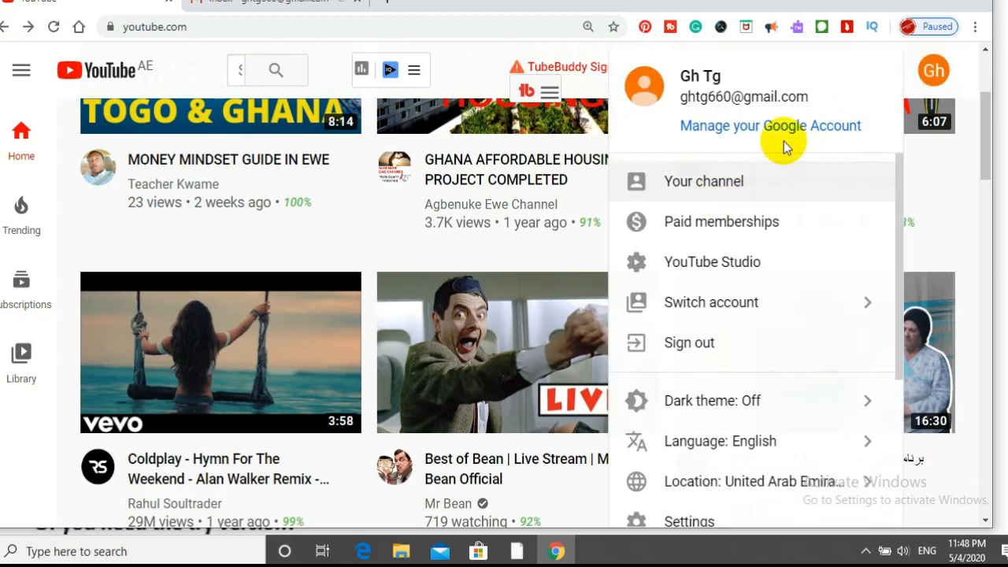
mouse_move(653, 189)
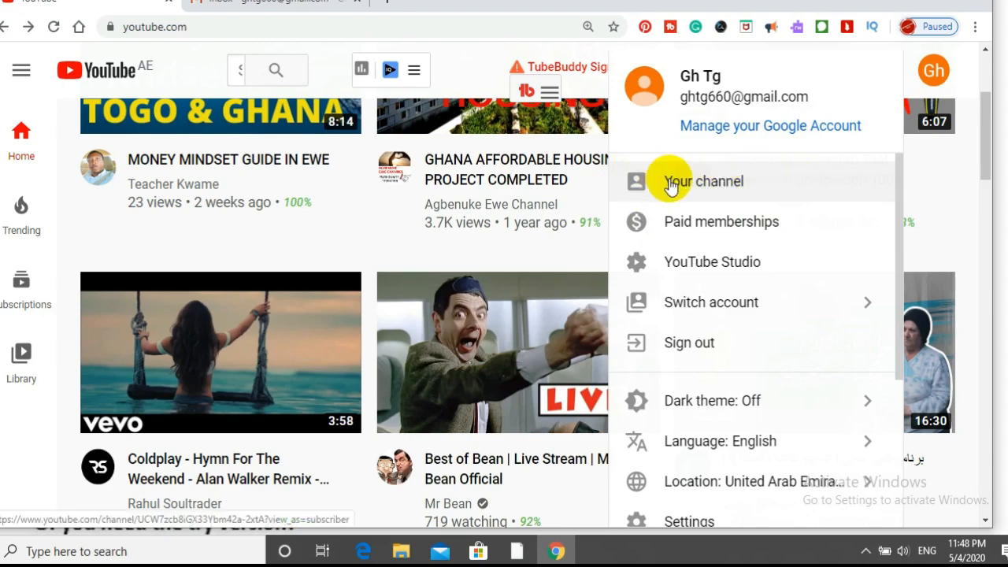
mouse_move(705, 189)
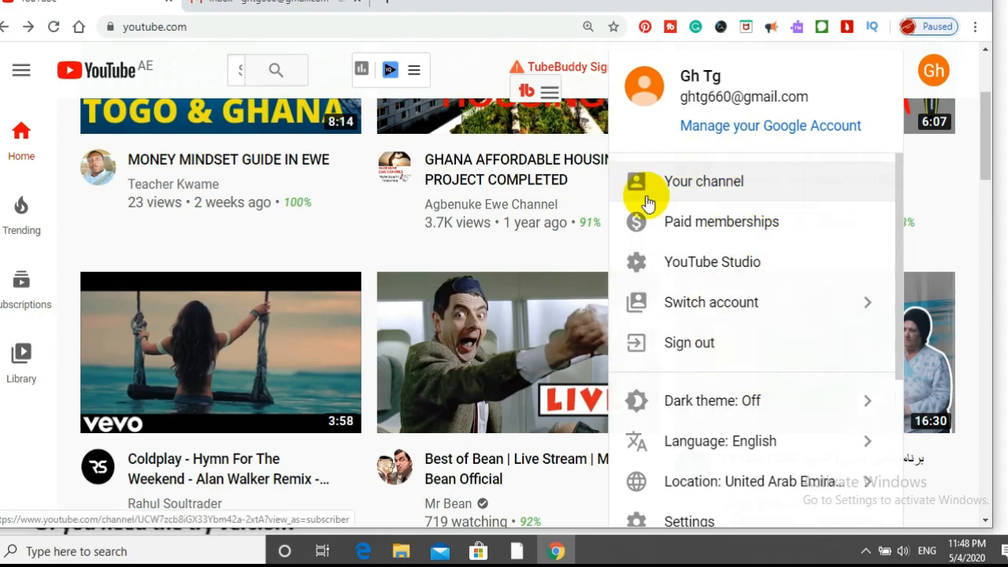
mouse_move(900, 193)
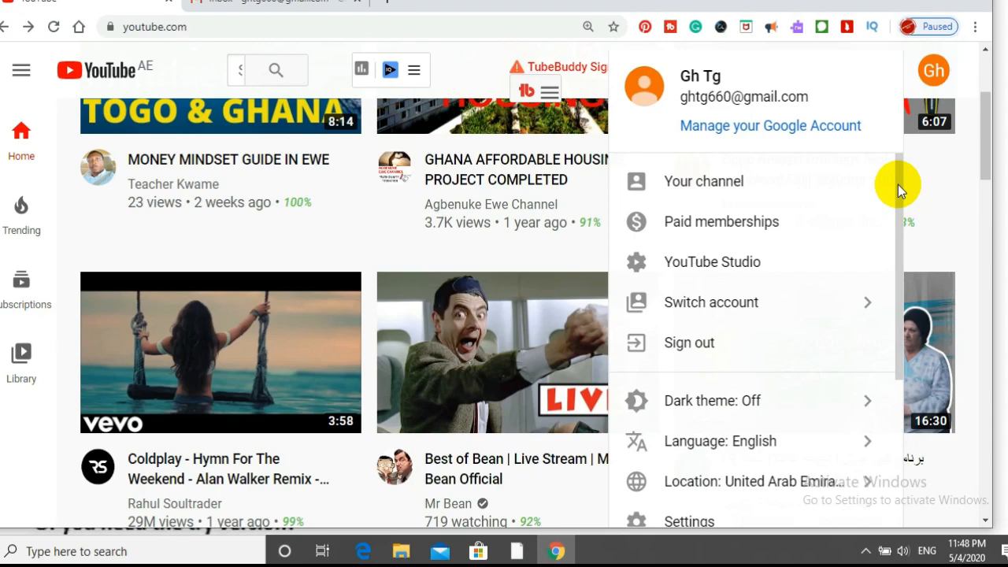
scroll(down, 3)
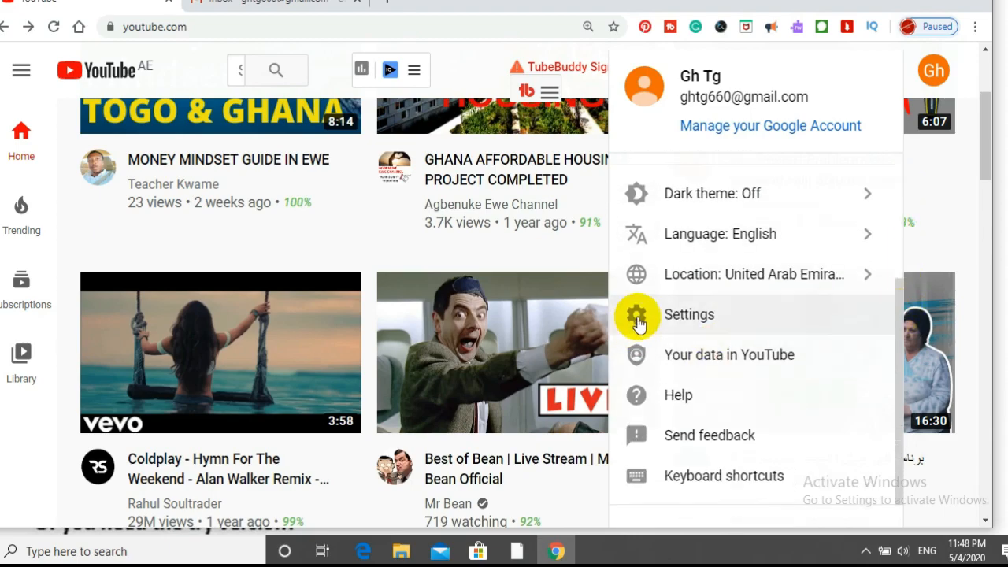
click(637, 315)
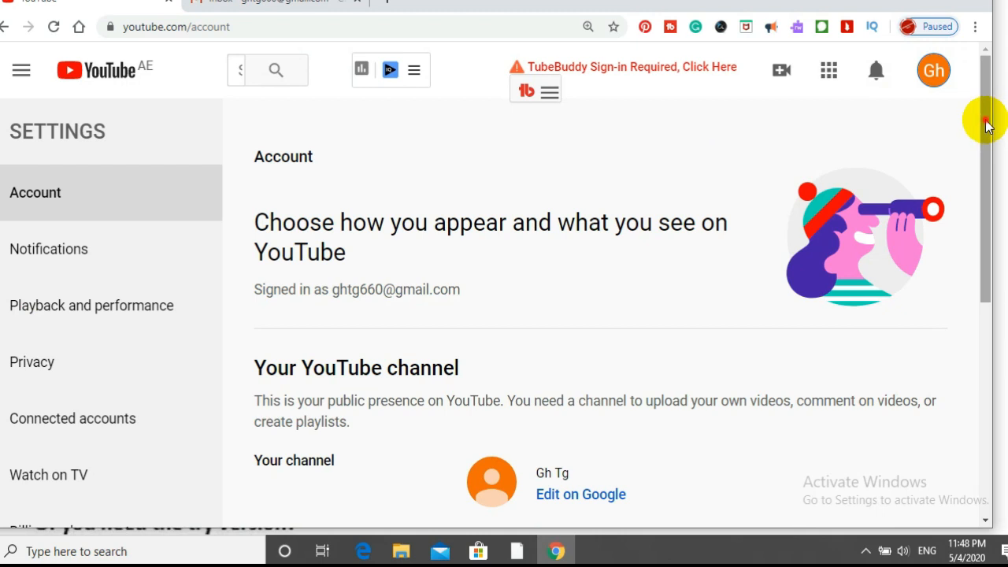
Step: Scroll down to the Your account section's Google account and Membership rows
scroll(down, 3)
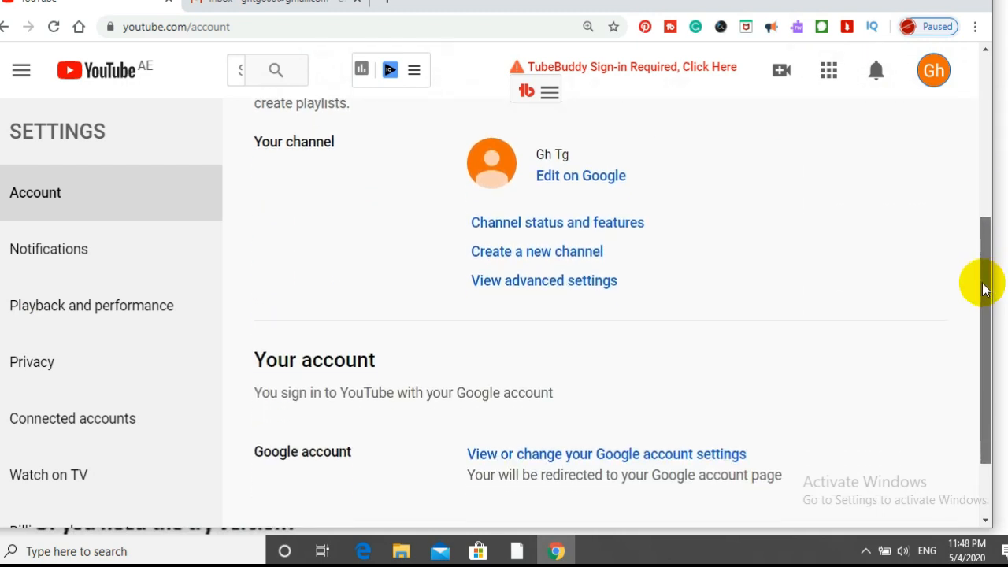
scroll(down, 3)
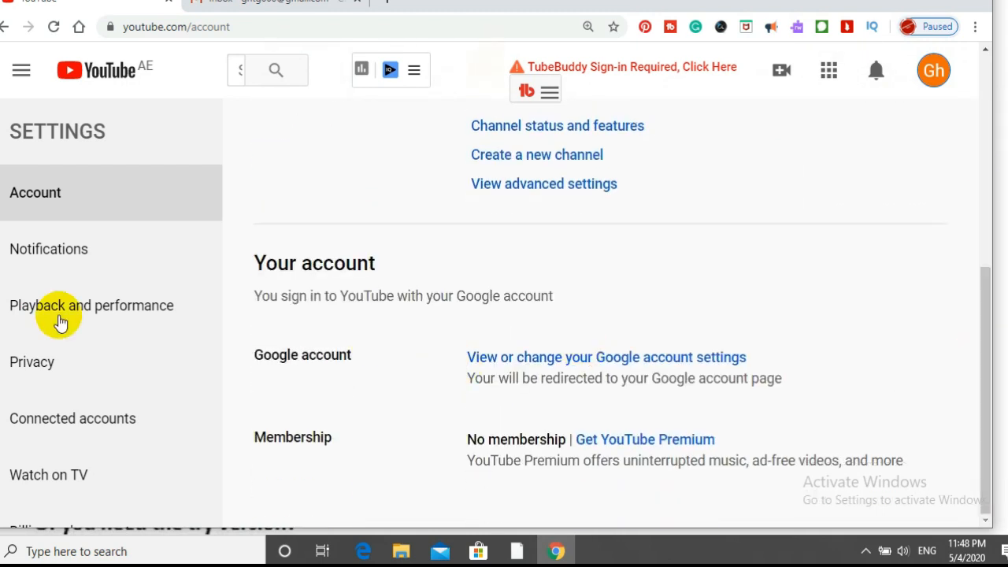
mouse_move(298, 263)
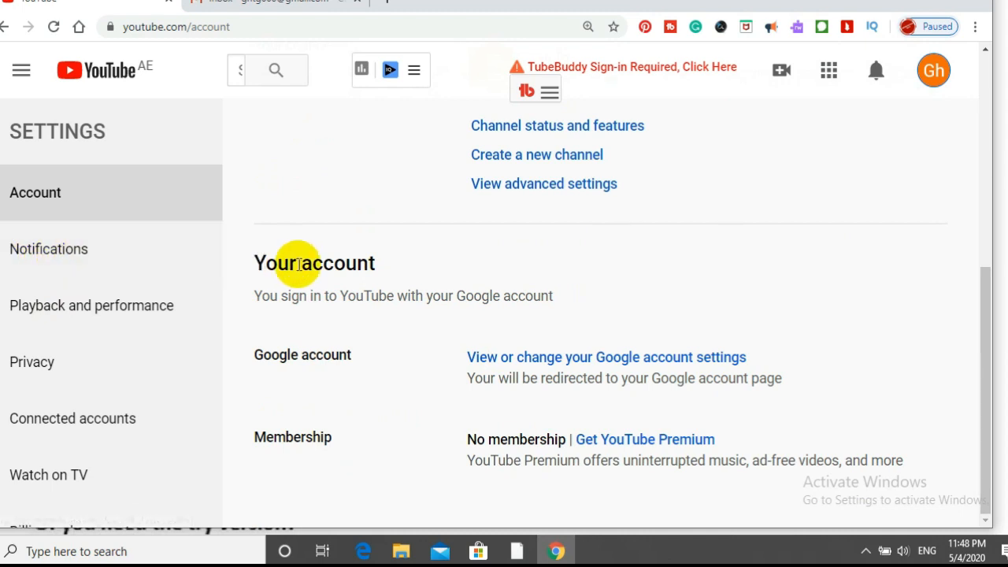
mouse_move(309, 313)
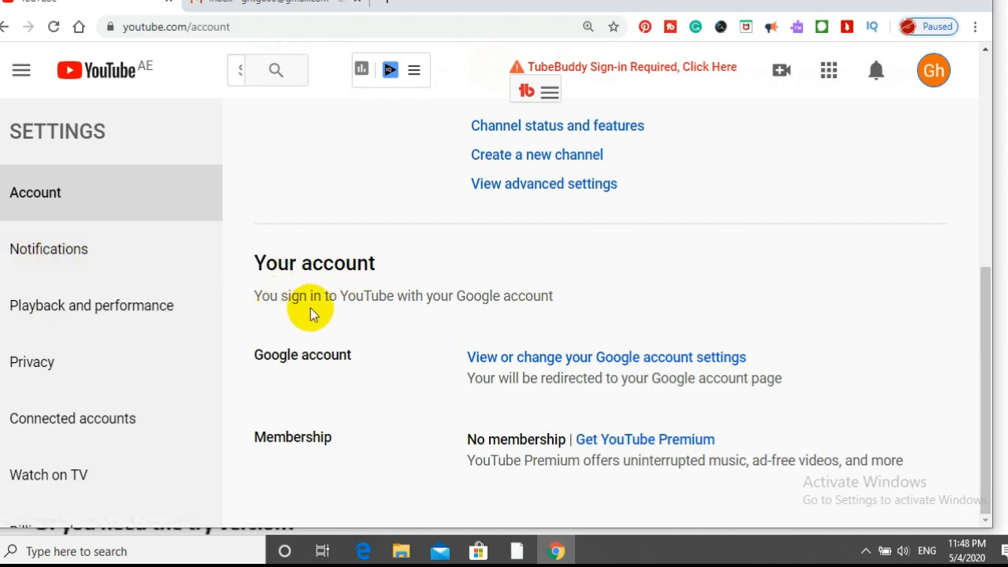
mouse_move(439, 315)
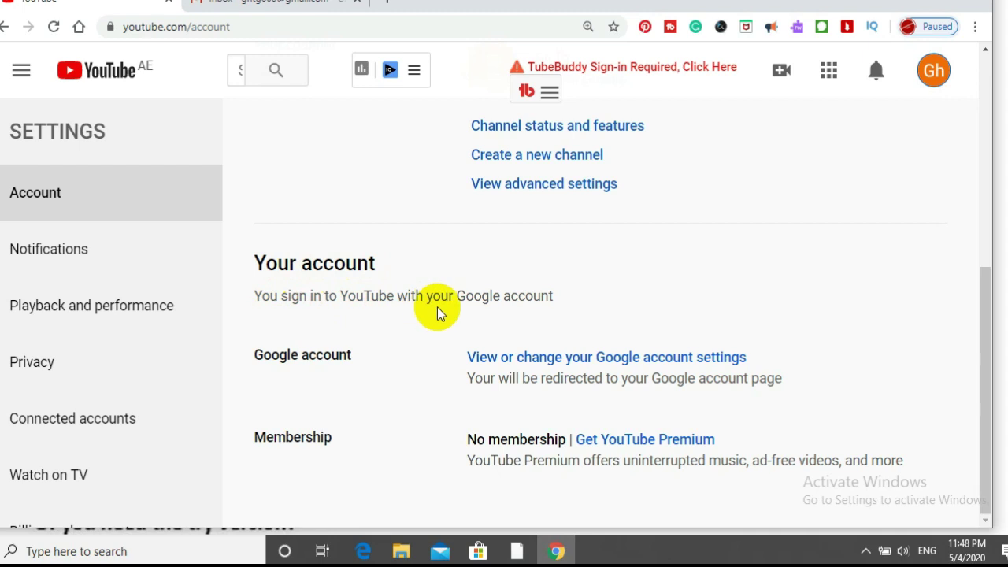
mouse_move(470, 336)
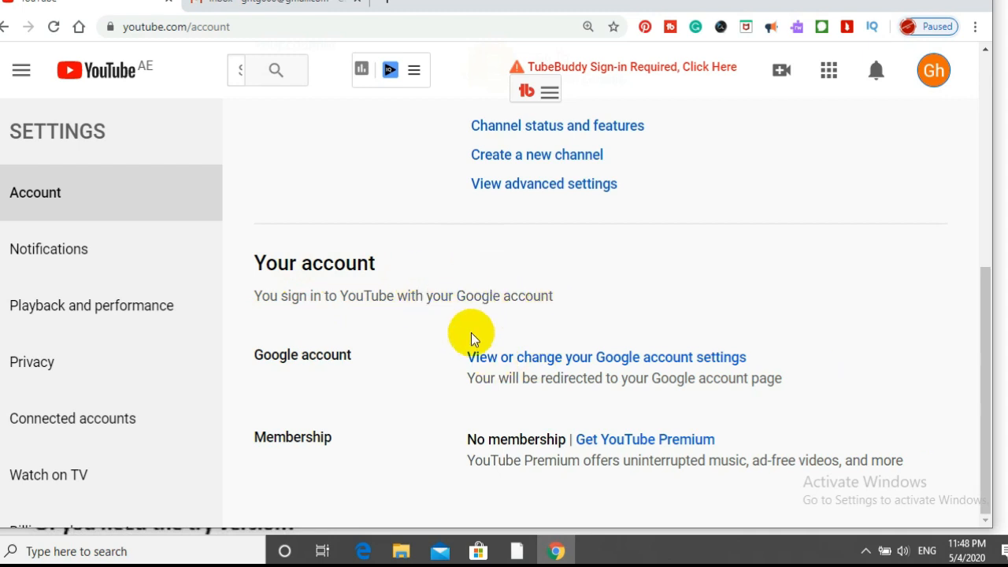
mouse_move(725, 313)
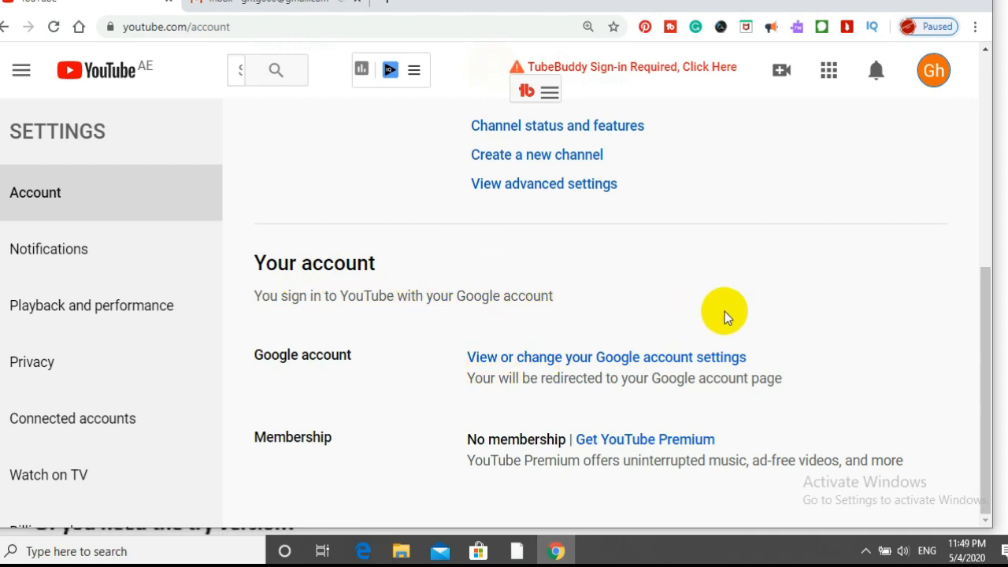
mouse_move(673, 305)
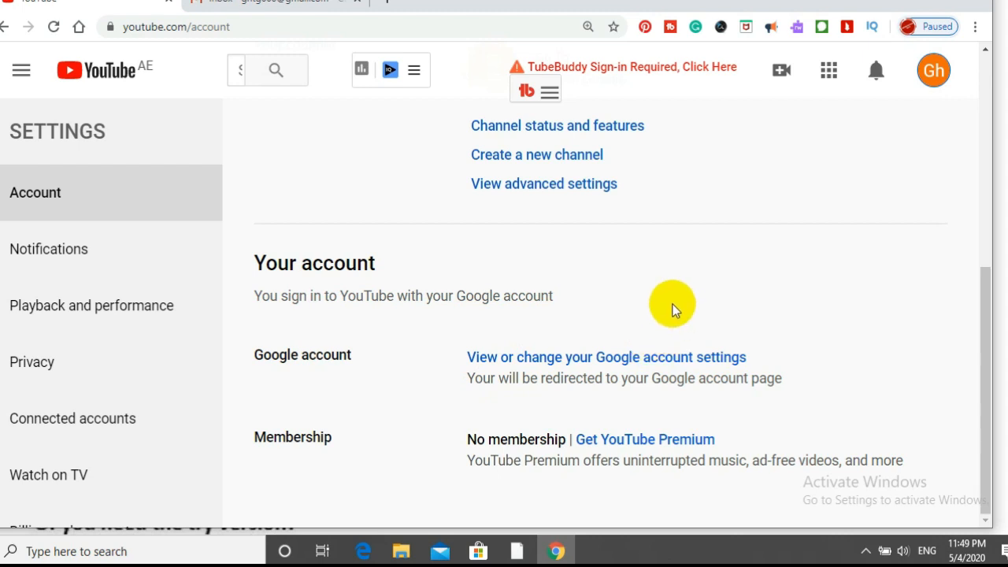
mouse_move(709, 292)
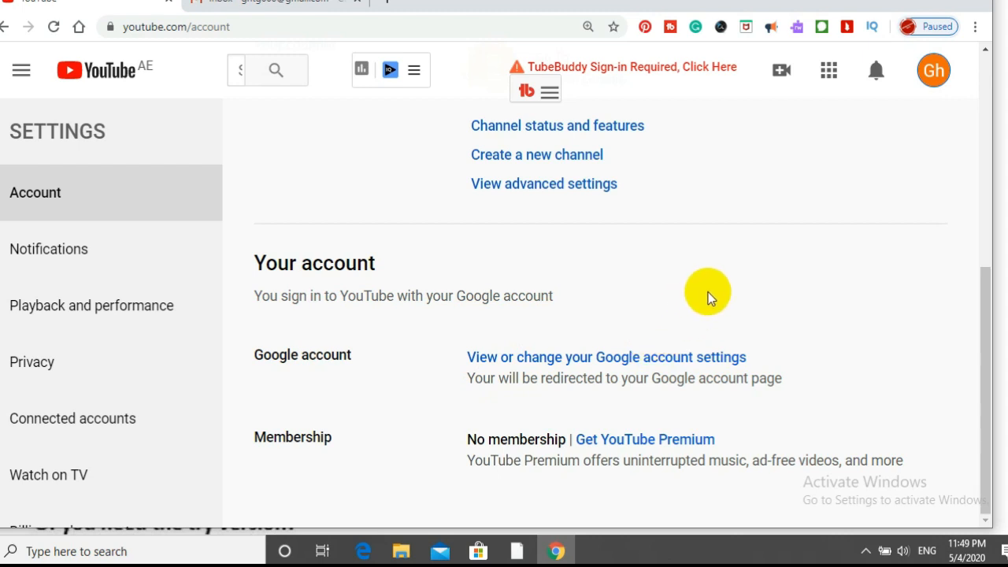
mouse_move(801, 266)
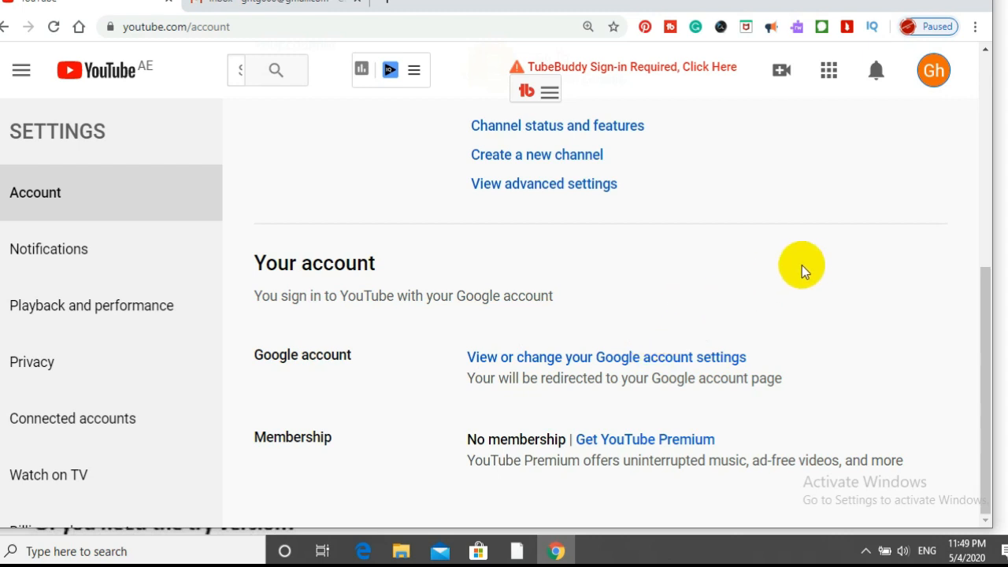
mouse_move(710, 356)
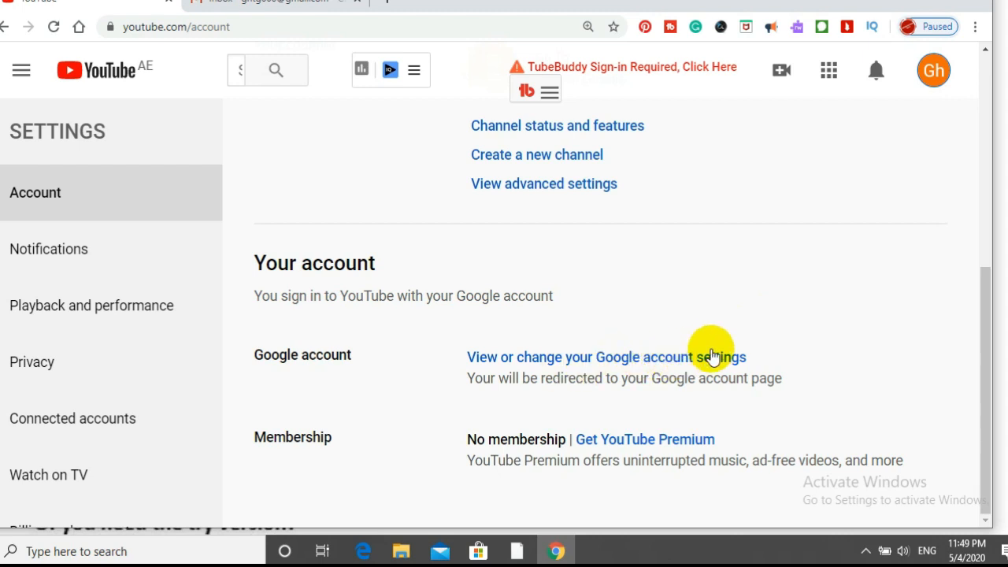
mouse_move(455, 317)
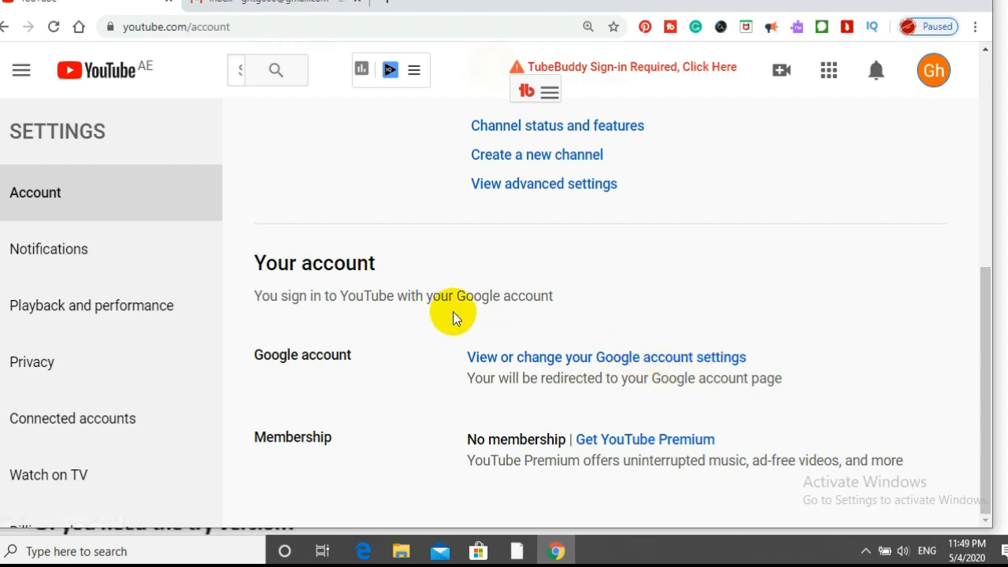
mouse_move(714, 311)
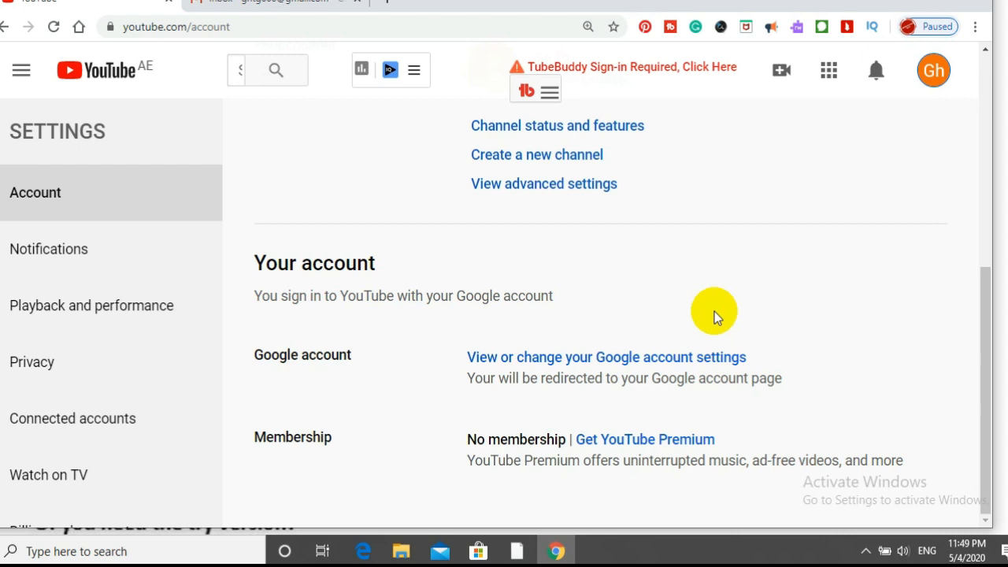
mouse_move(101, 209)
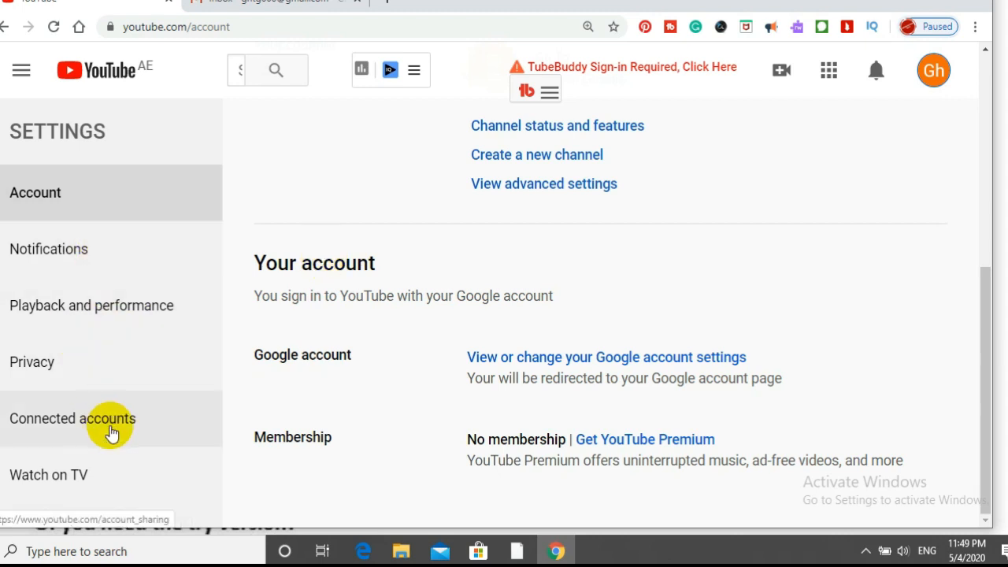
mouse_move(120, 477)
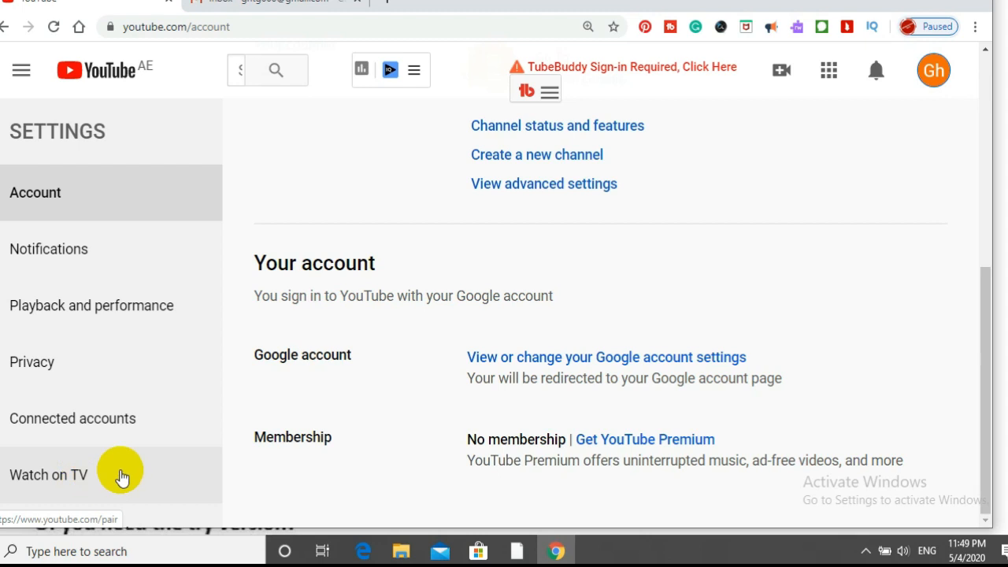
mouse_move(966, 284)
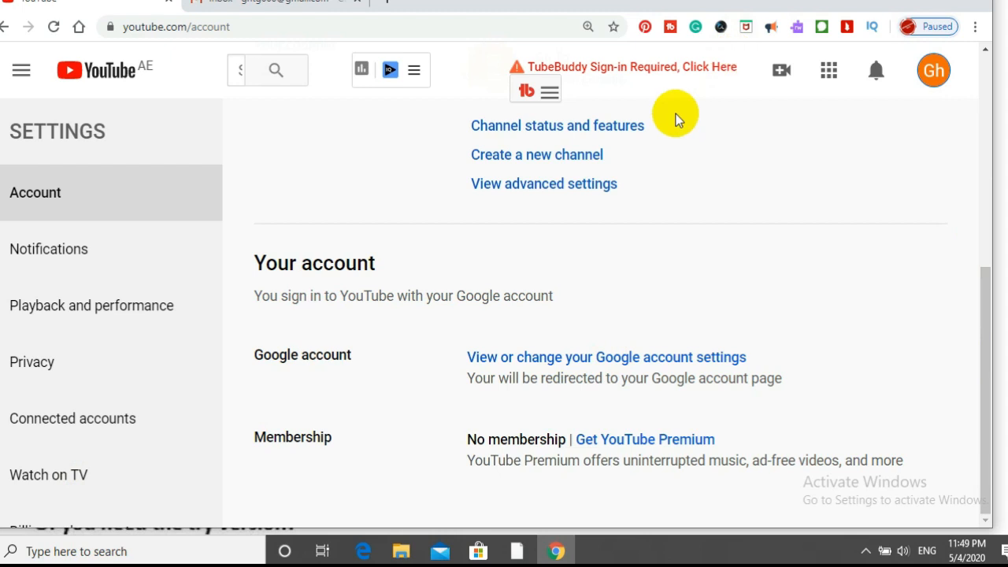
mouse_move(1003, 289)
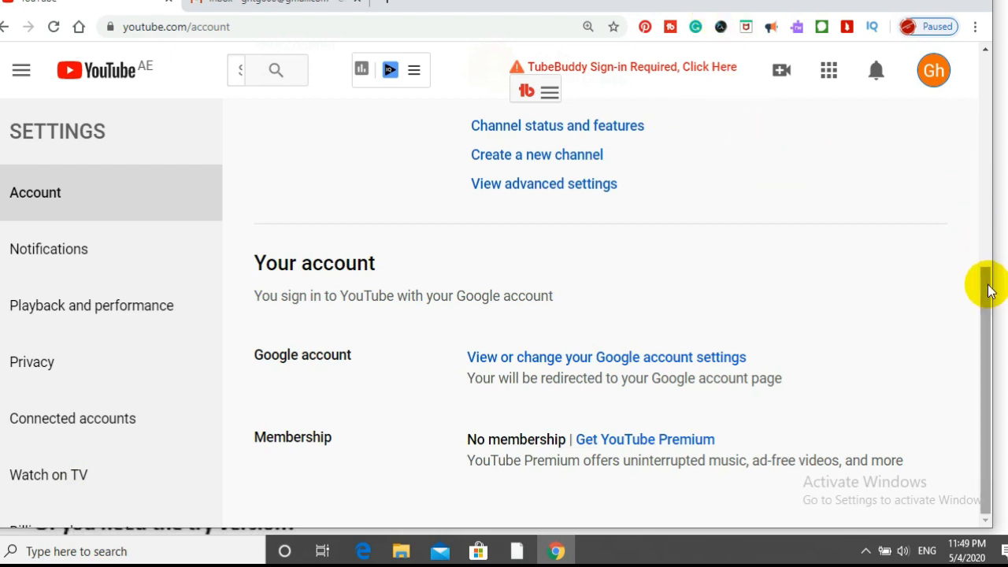
Step: Scroll up to the Account heading, sign-in line and channel section
scroll(up, 3)
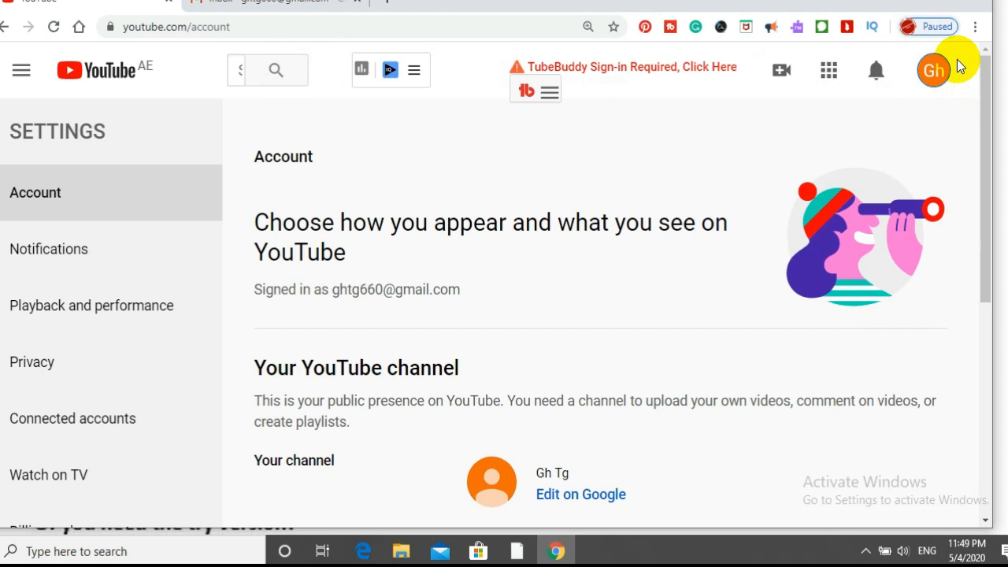
mouse_move(966, 71)
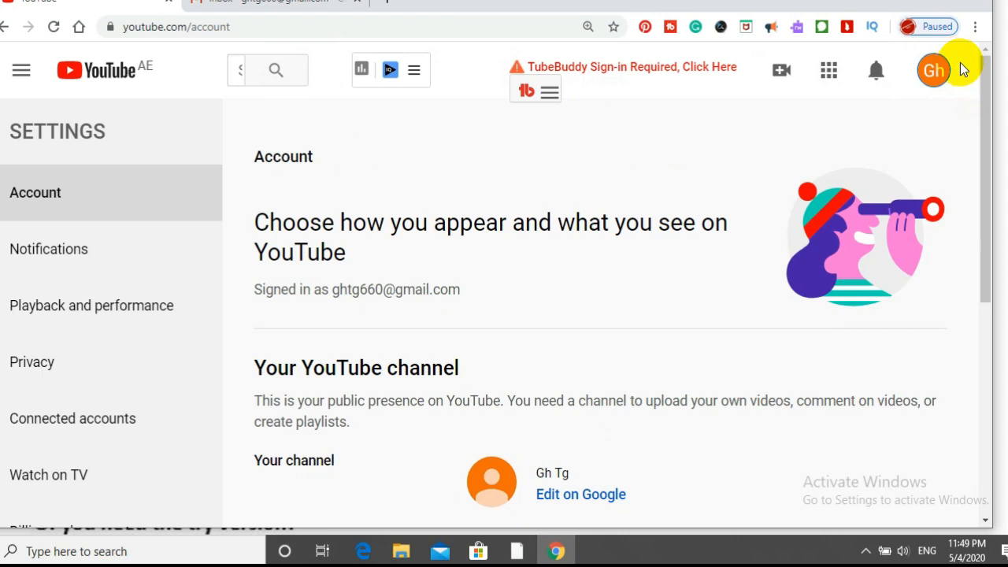